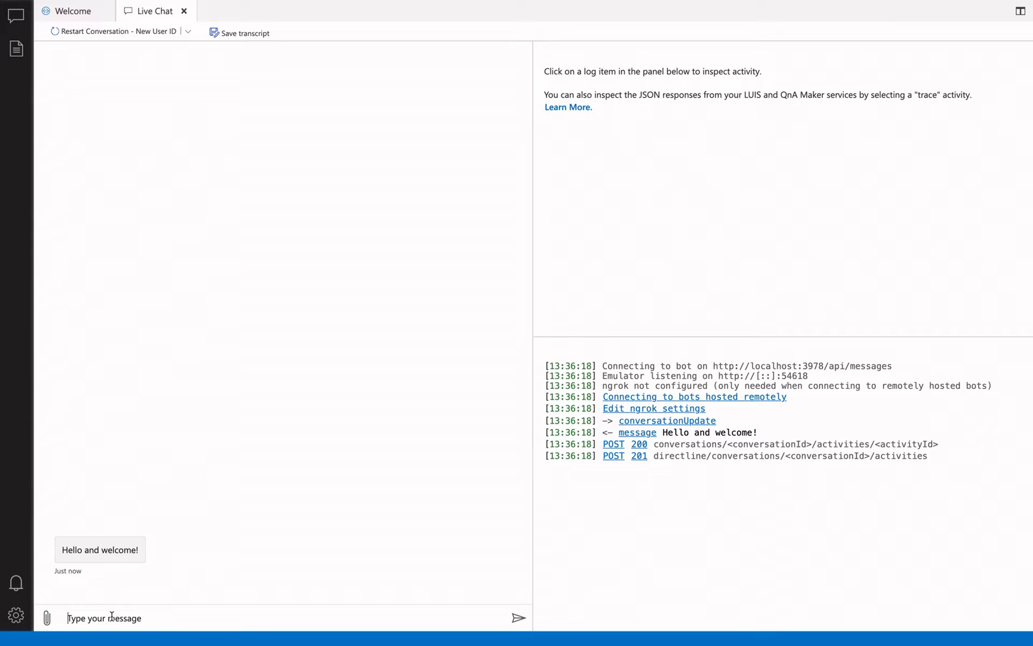
- Ask the weather bot about New York, then Paris, and get its weather replies
text(New York)
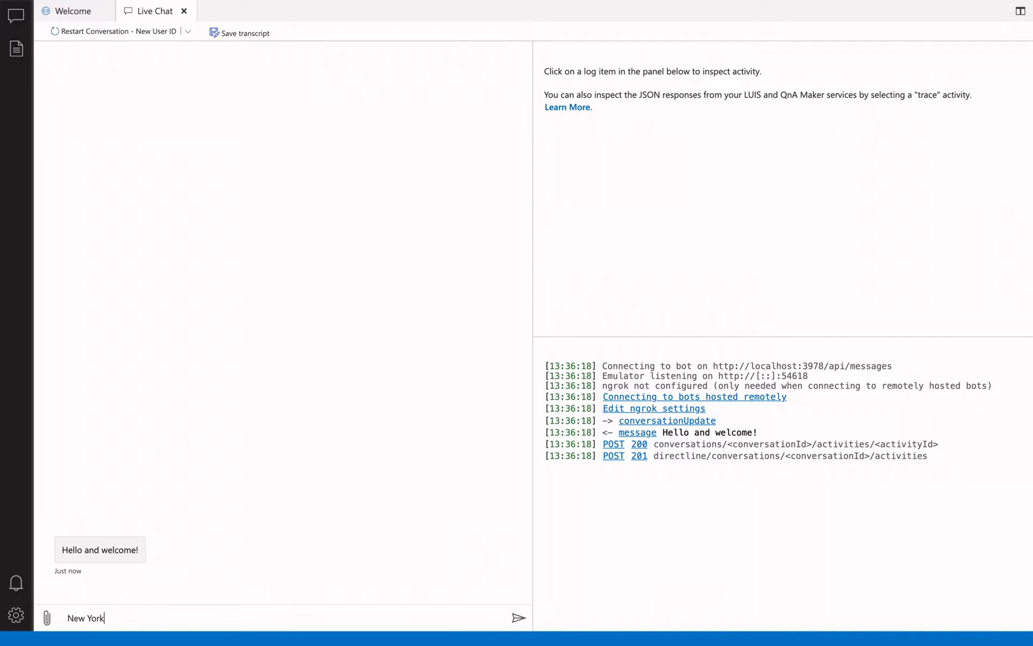
click(518, 617)
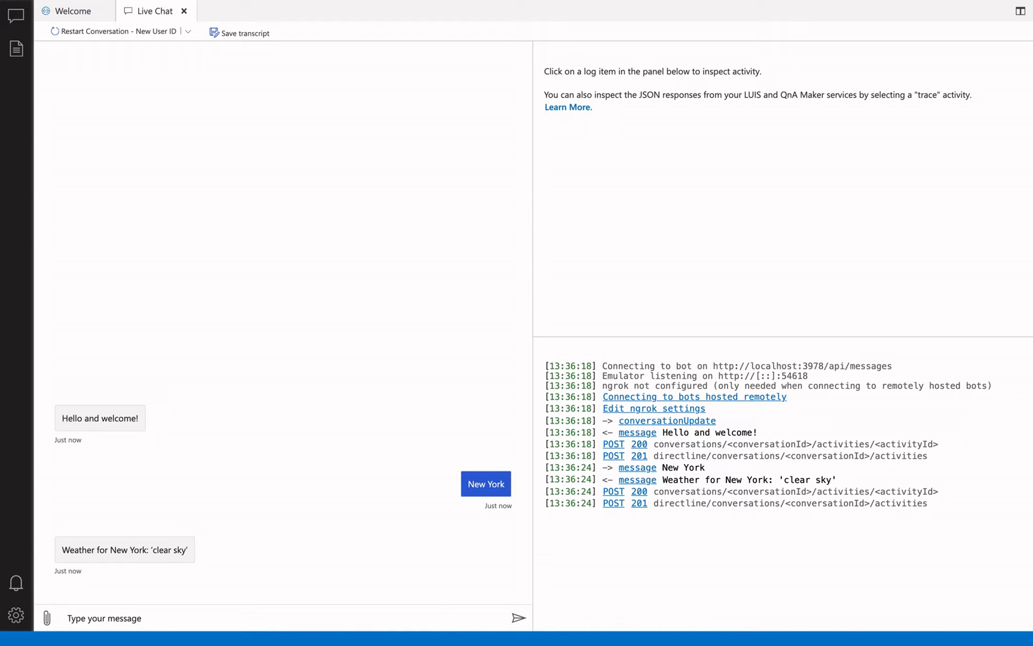
text(Paris)
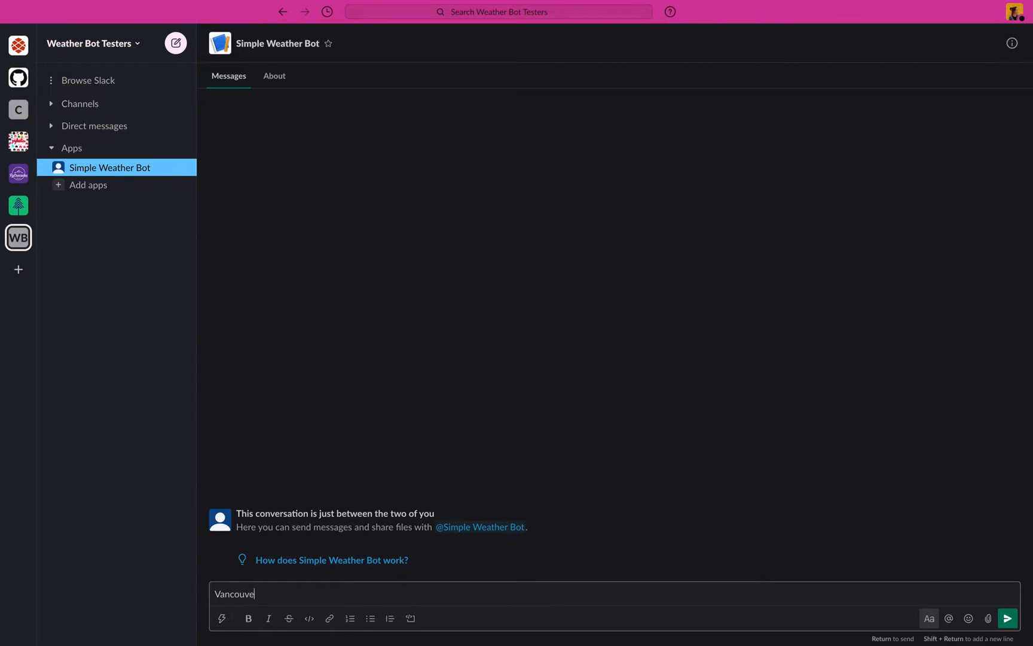
key(Return)
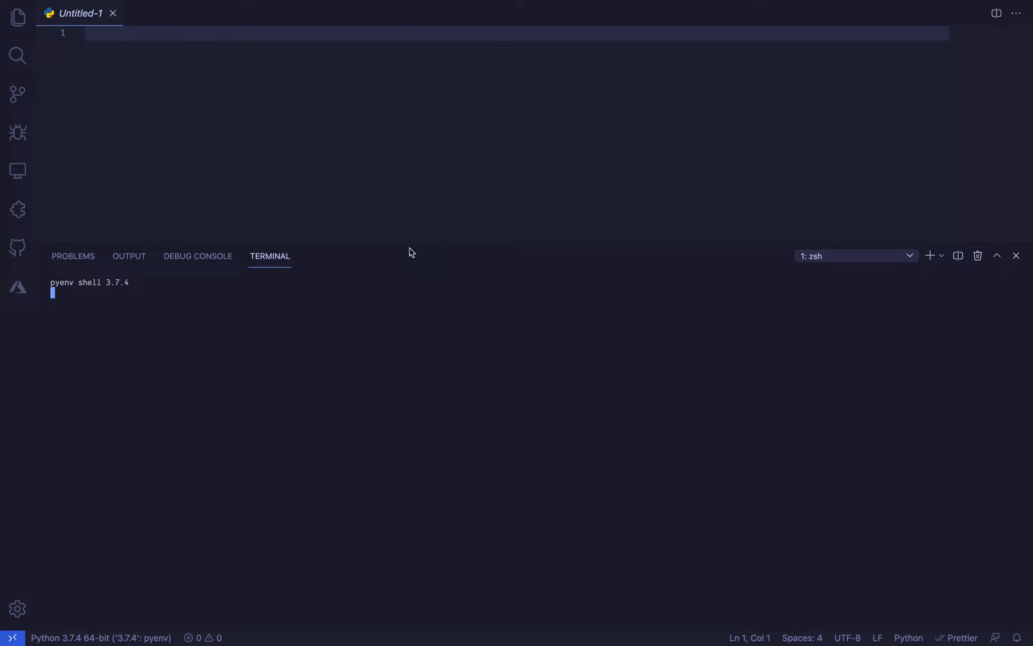
- Switch the terminal to Python 3.7.4 via pyenv and run a python check command
key(Return)
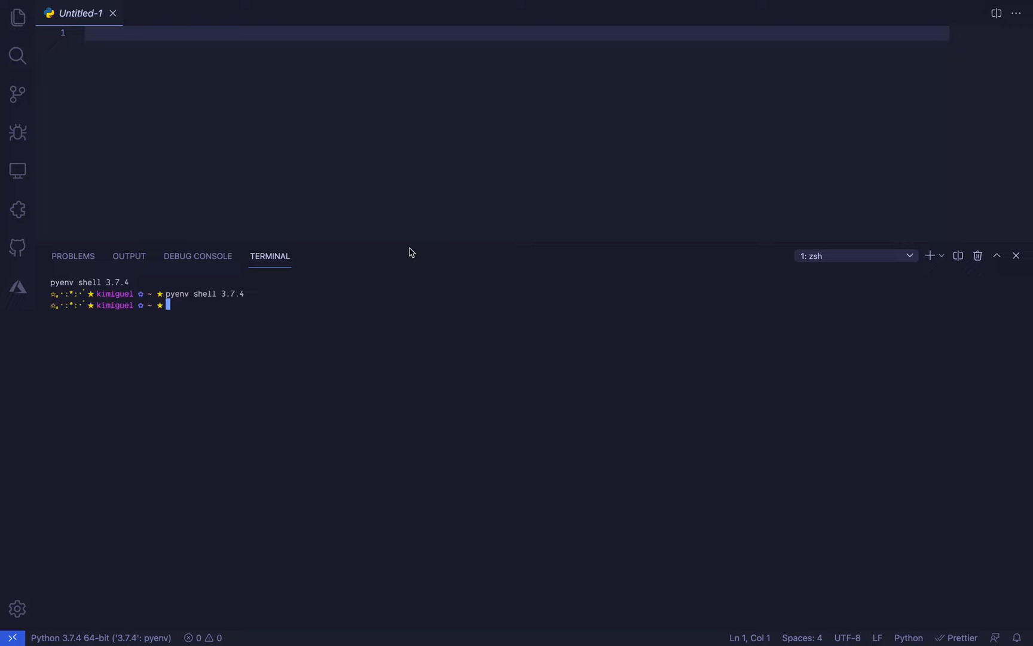
text(python -)
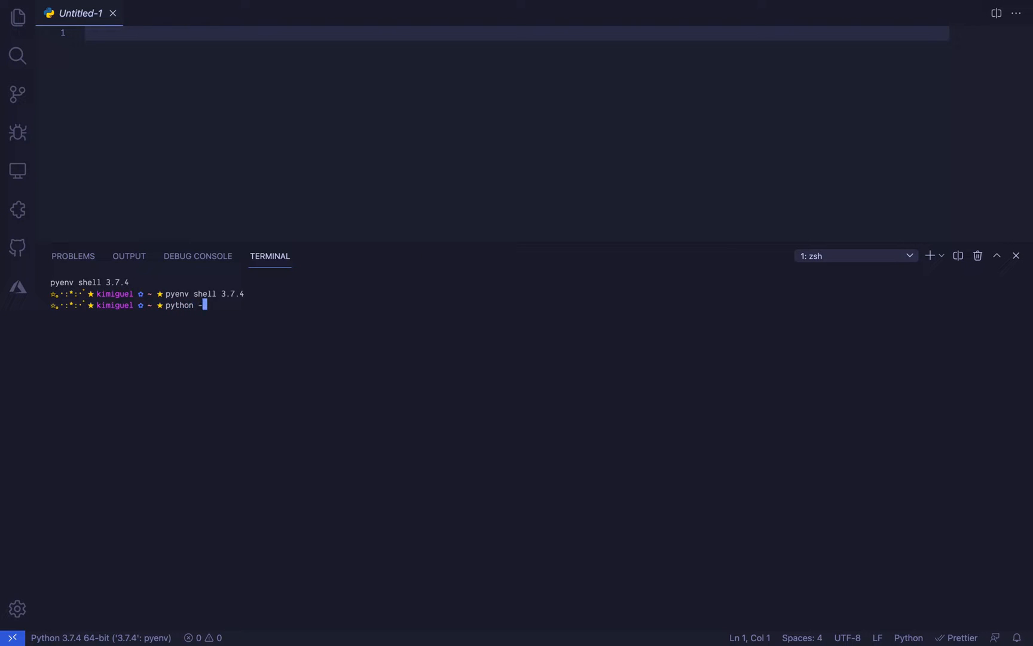
key(Return)
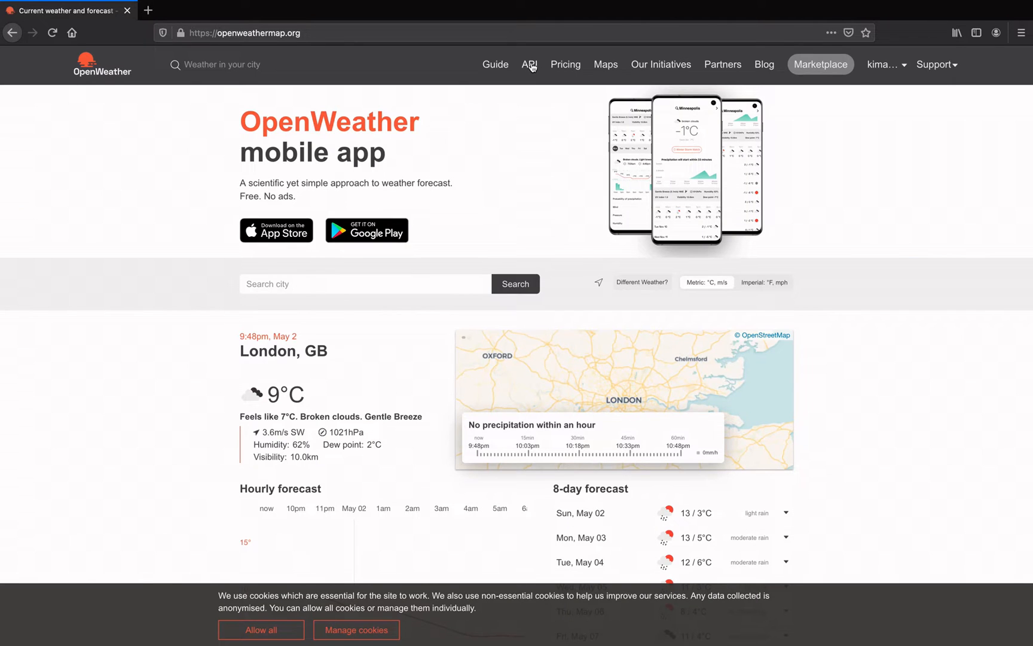
- View OpenWeather's API page, then show the simple-weather-bot repo's Code download options
click(528, 65)
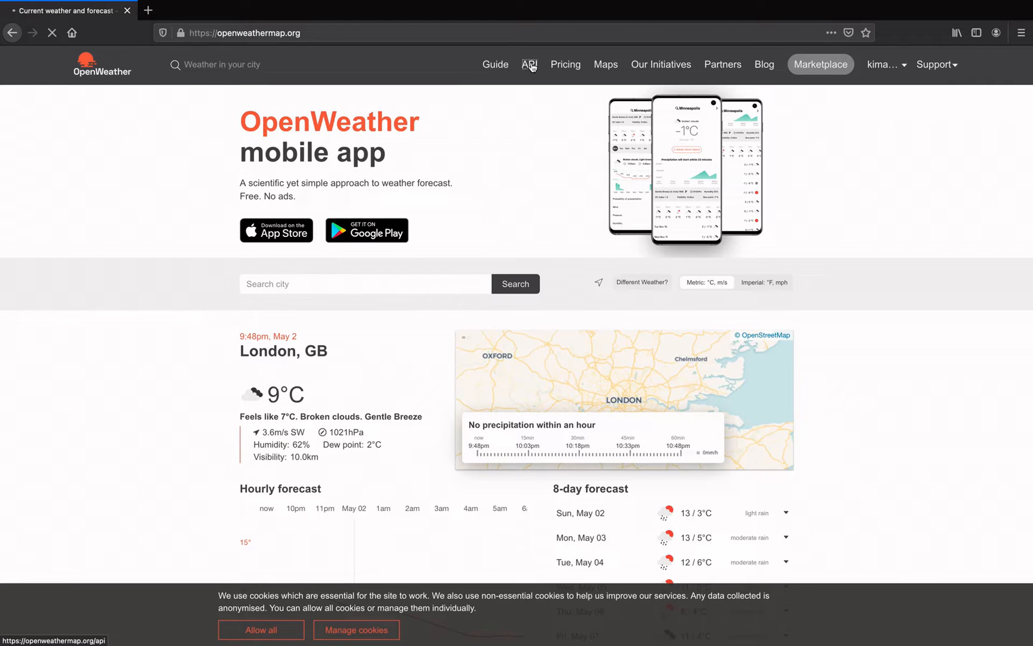
click(529, 63)
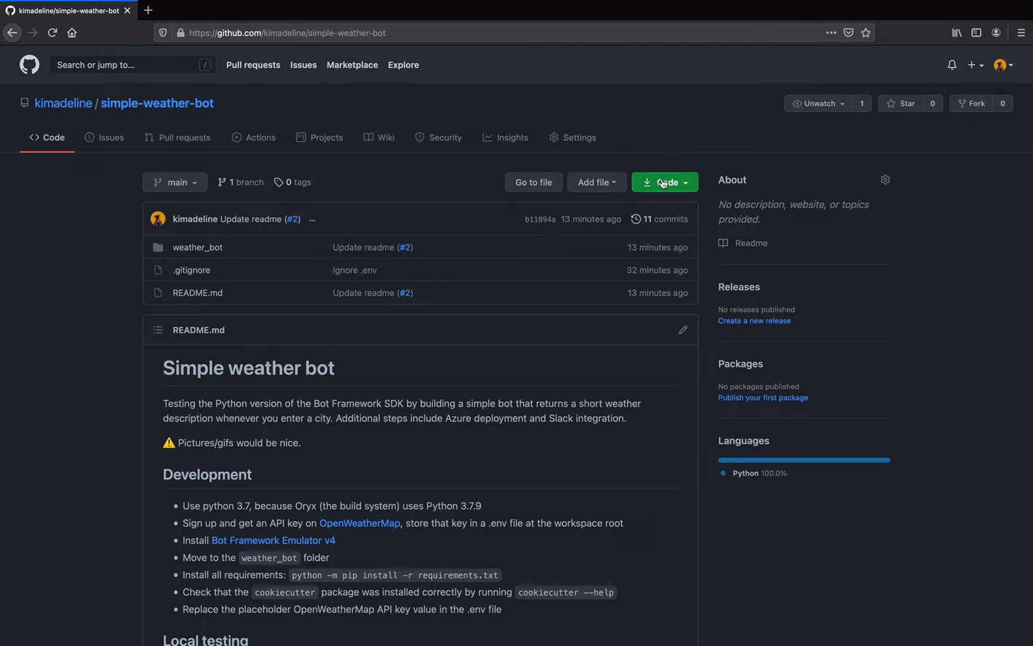
click(663, 182)
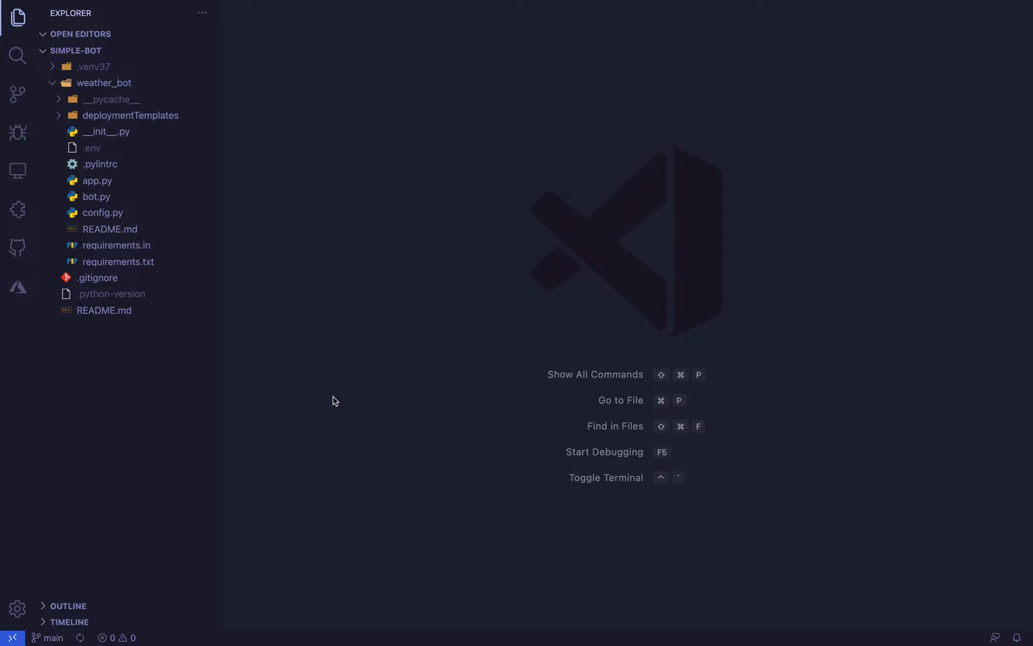
- Locate the OpenWeatherMap API key placeholder in the weather_bot .env file
text(.env)
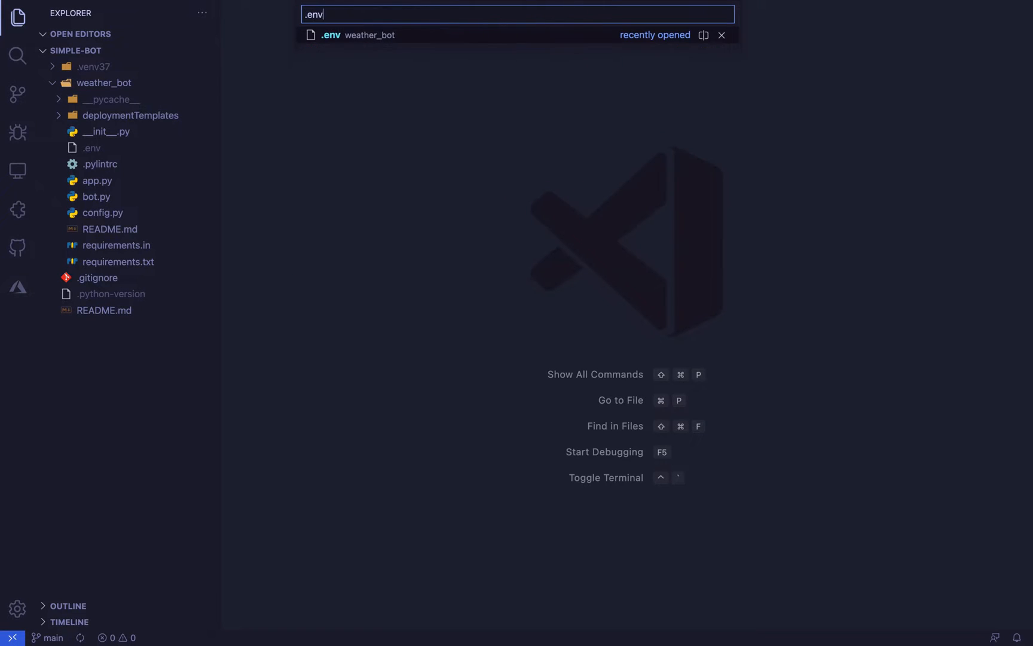
click(358, 35)
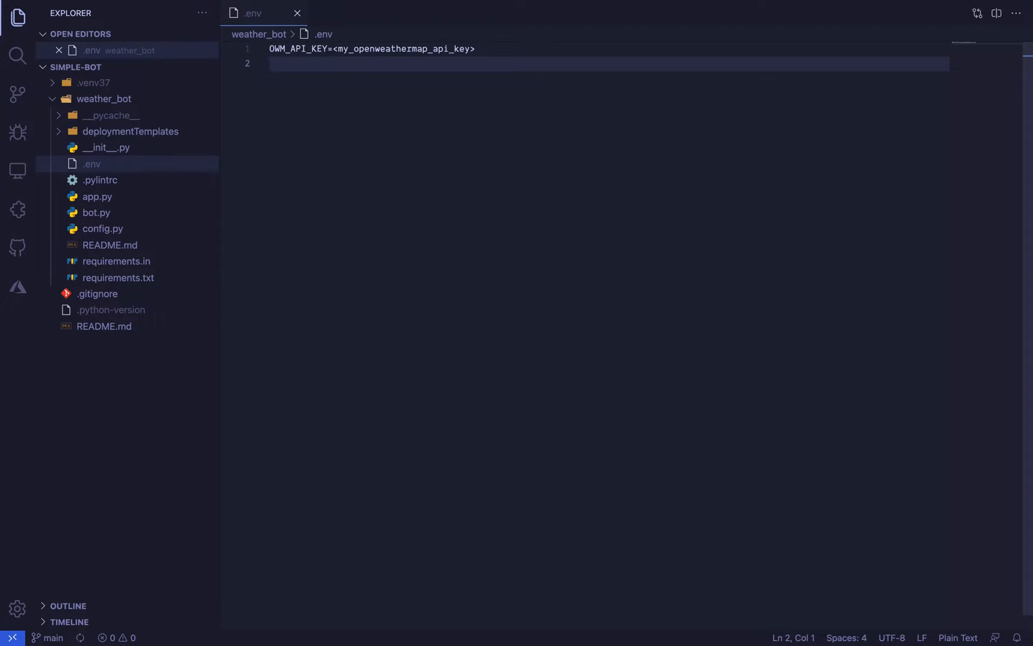
click(270, 49)
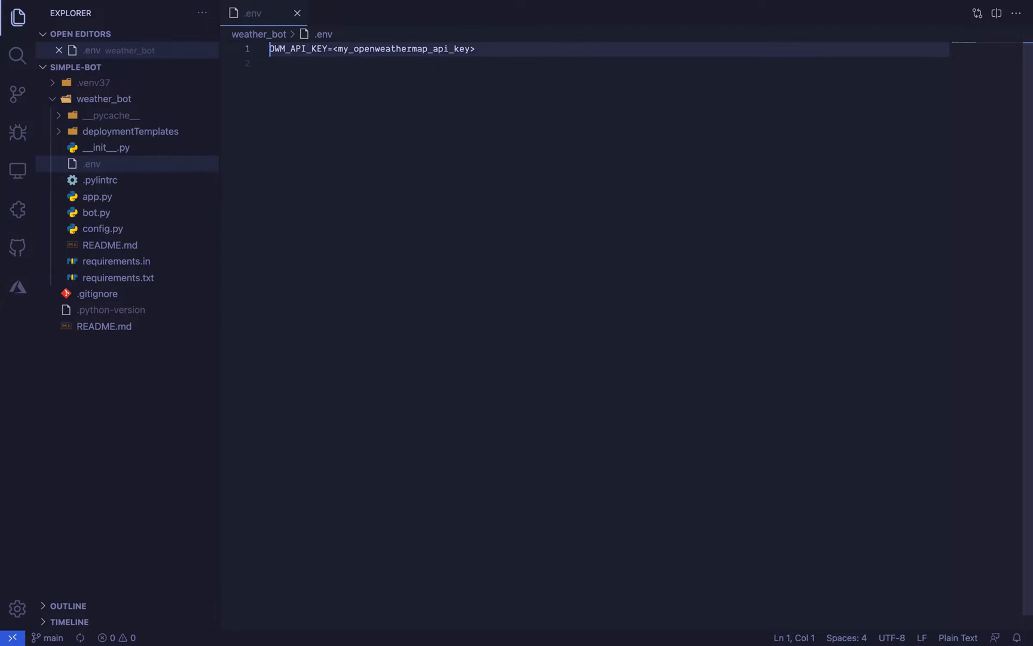
click(335, 49)
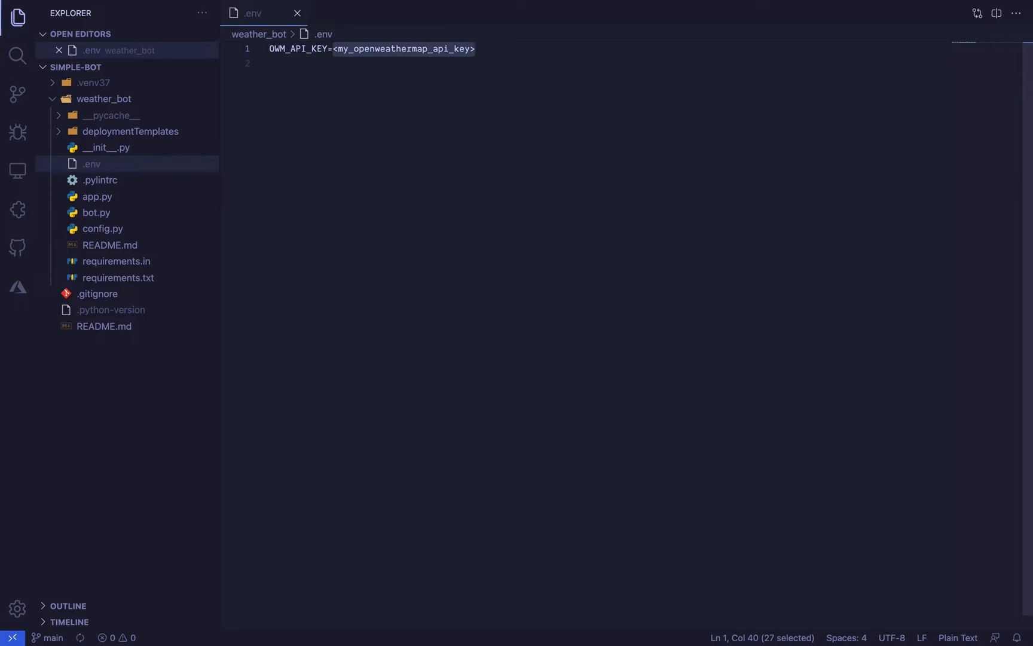
- View app.py and run it with python from the weather_bot folder to start the bot locally
click(97, 196)
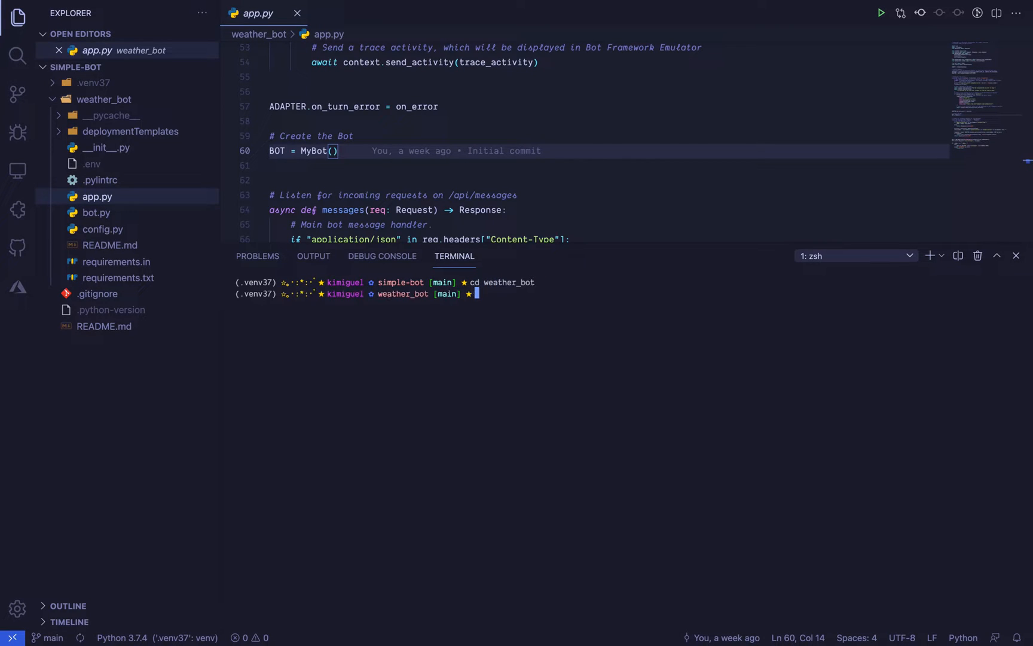
text(python app)
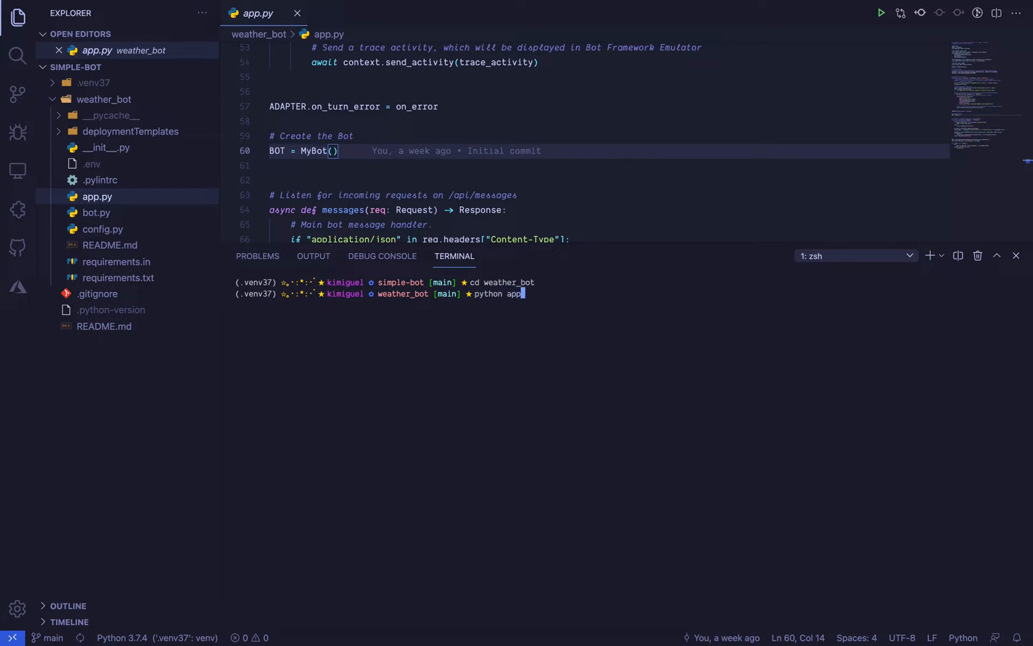
key(Return)
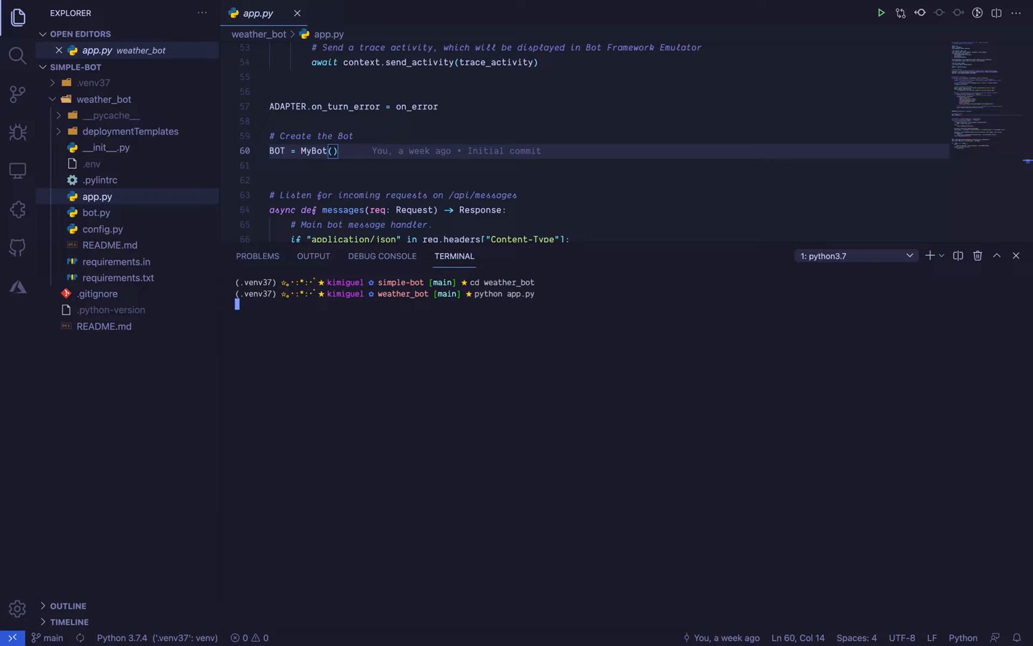
key(Return)
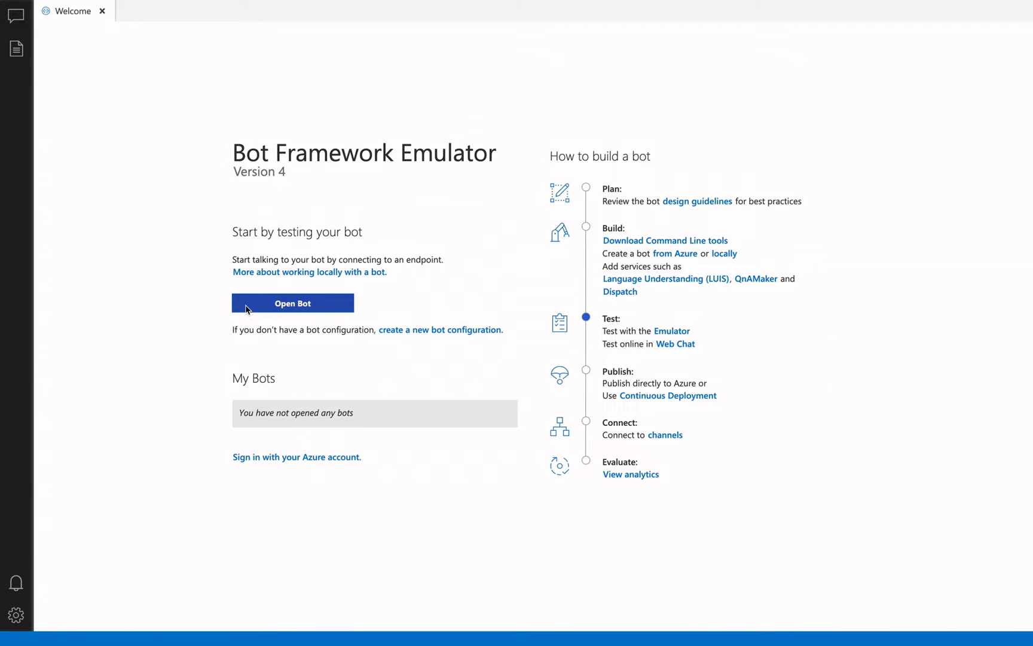
click(292, 302)
text(http://localhost:3978/api/messages)
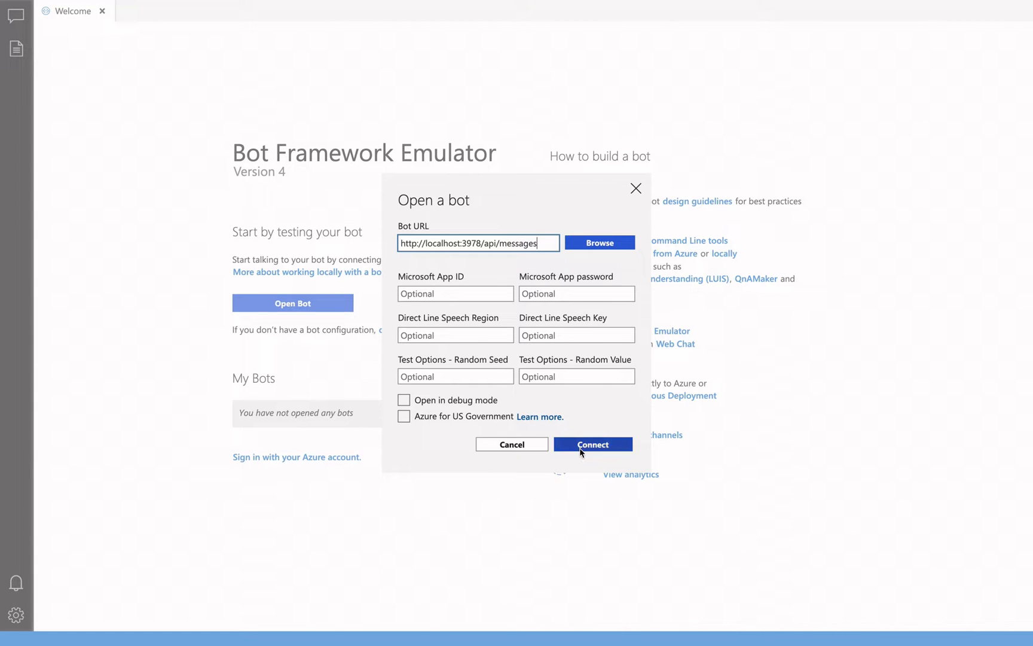
click(590, 444)
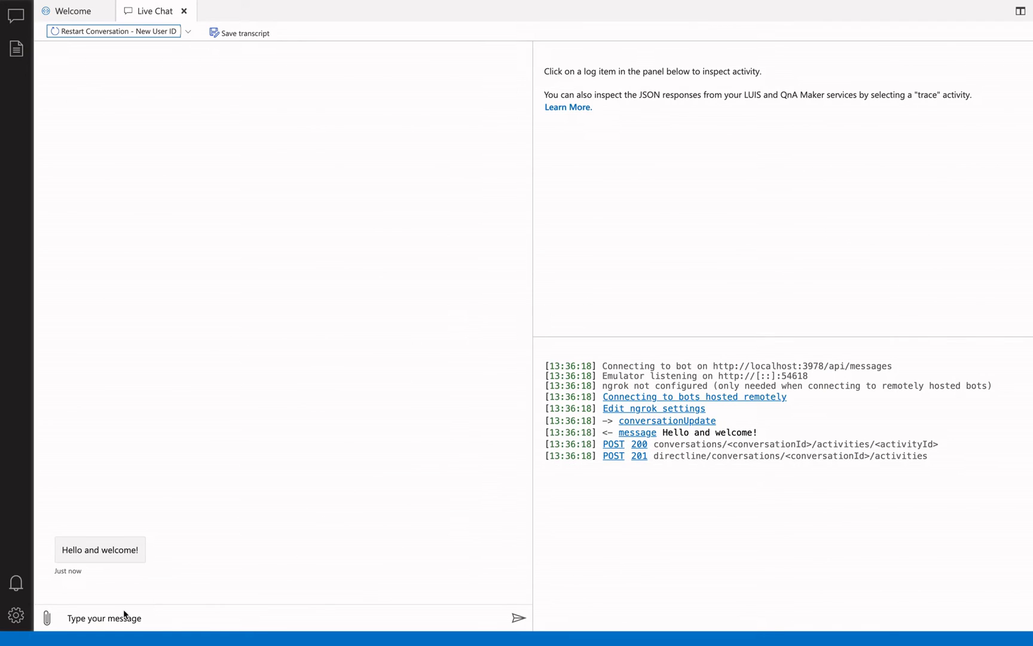
click(104, 618)
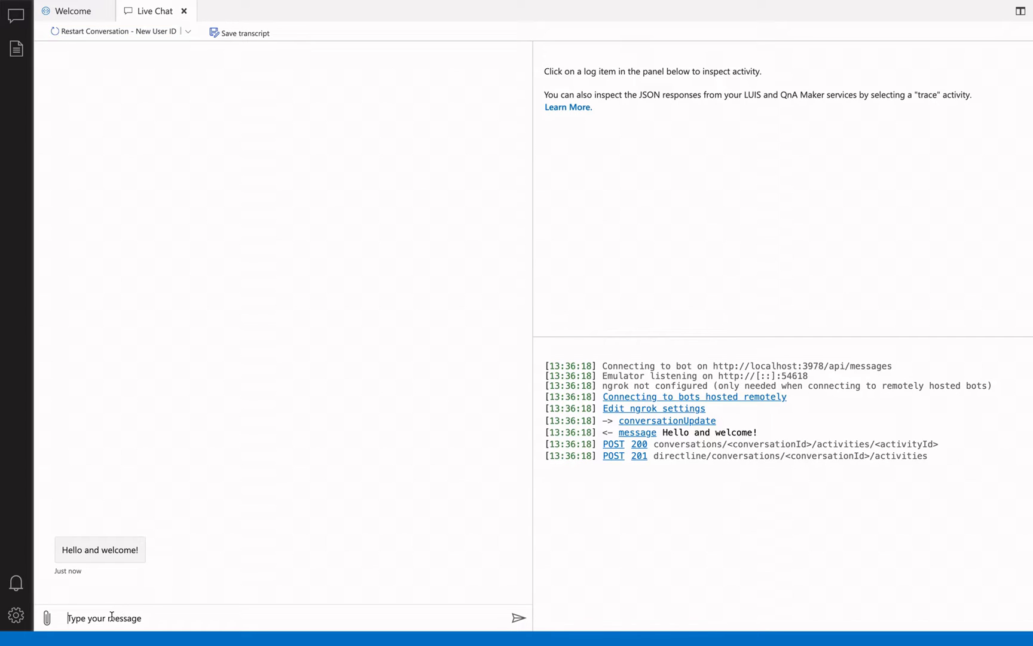
text(New York)
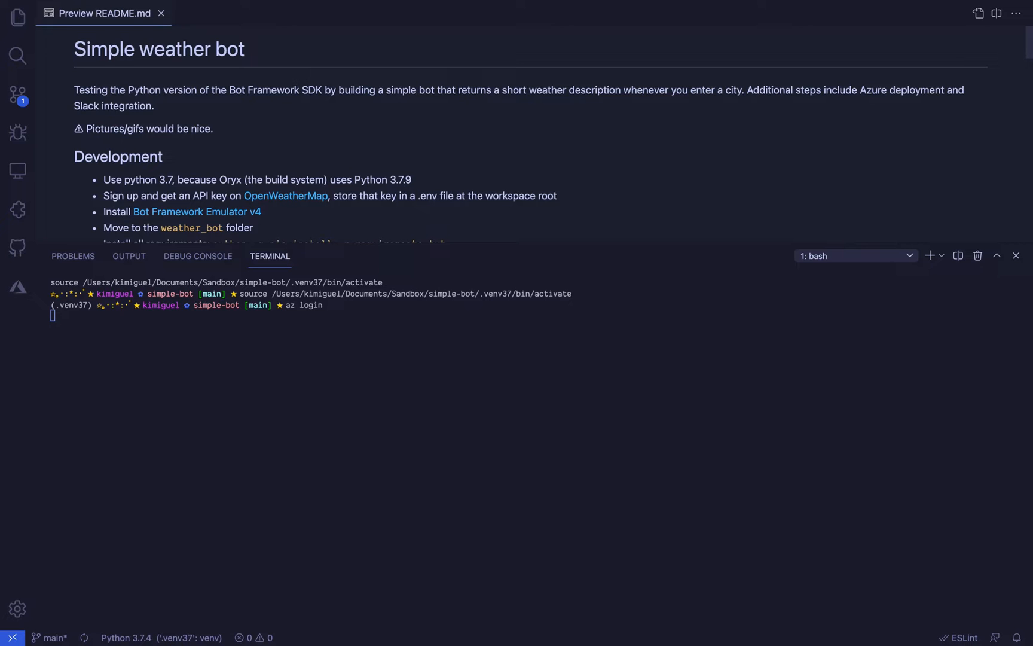
- Scroll the README preview down to the Azure deployment steps
scroll(down, 3)
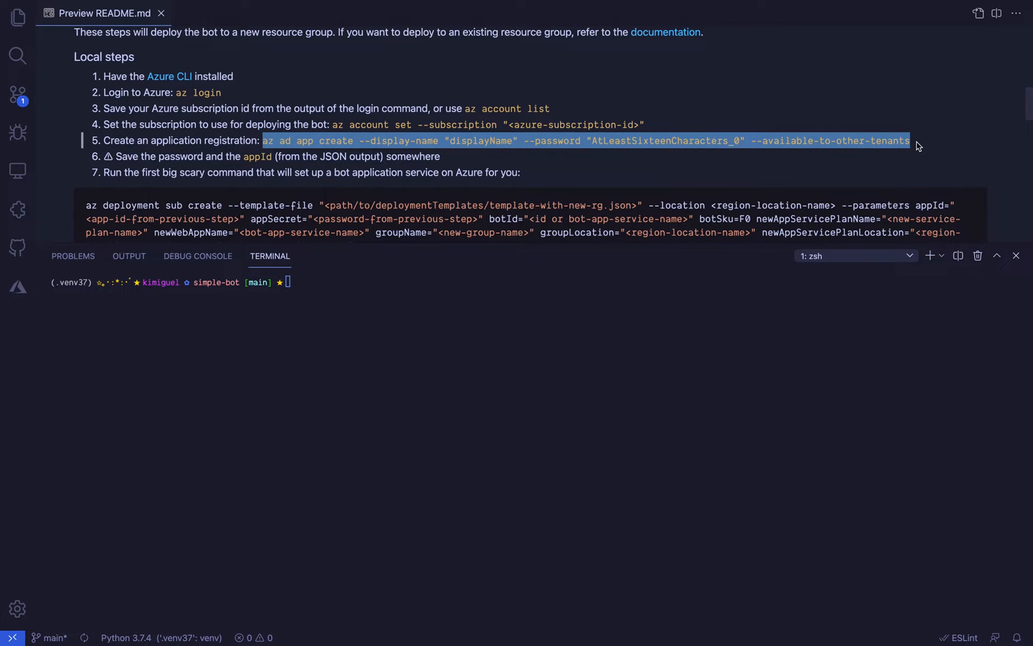
mouse_move(725, 256)
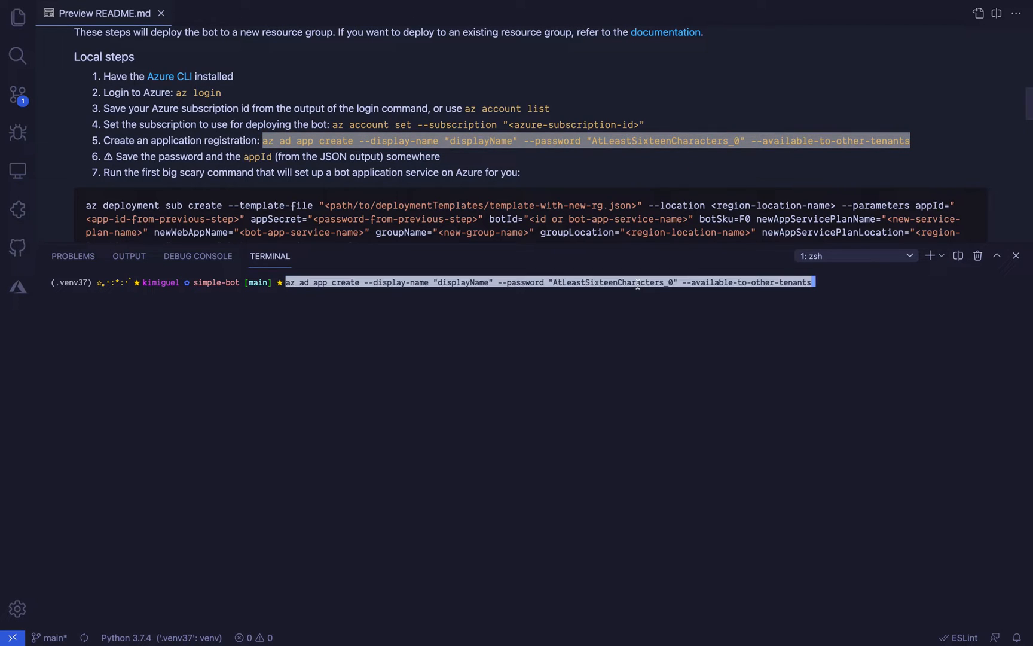
mouse_move(636, 304)
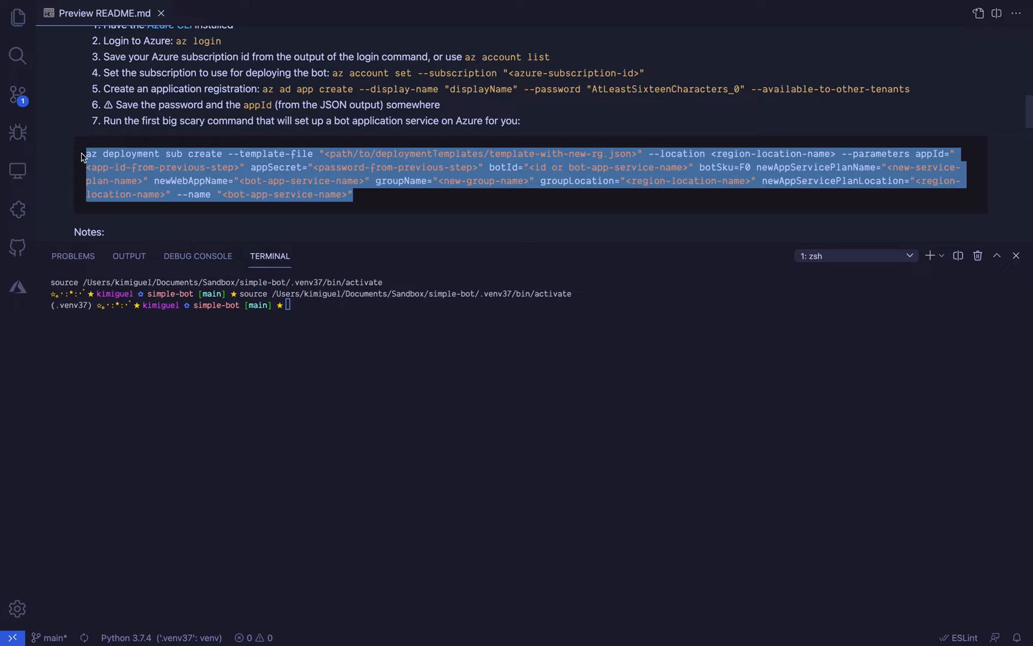
mouse_move(101, 172)
text(zip)
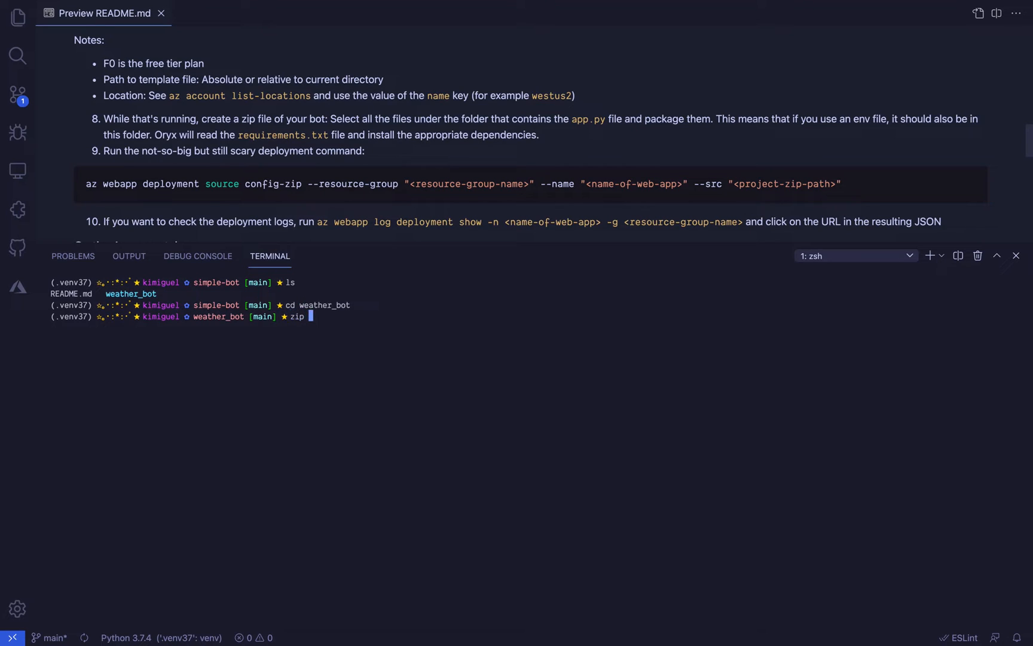
- Zip the weather_bot folder into simple-weather-bot.zip with zip -r
text(-r simple)
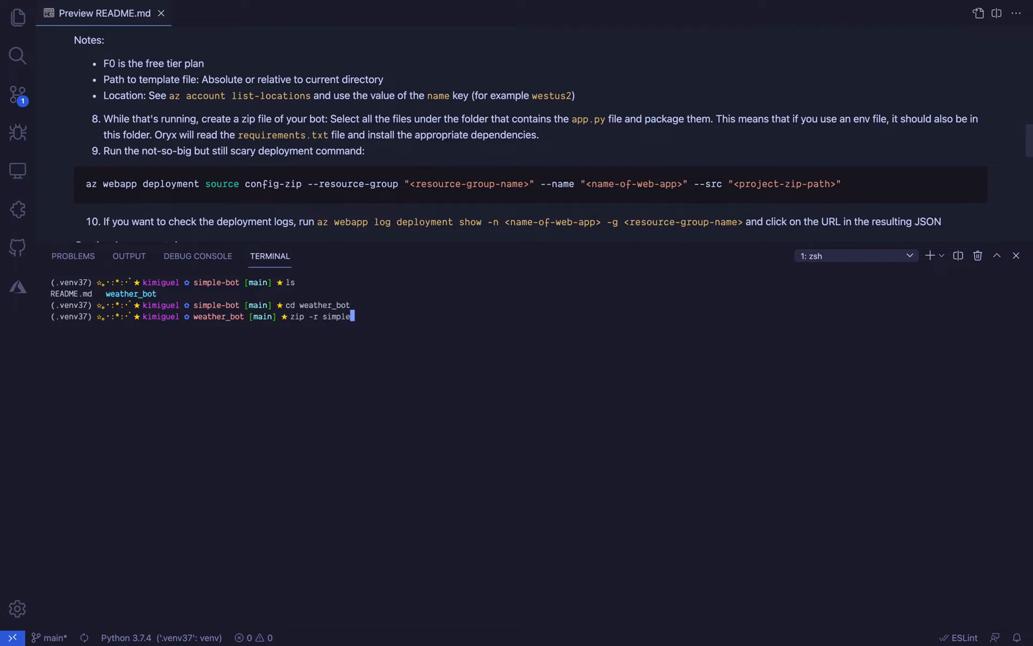
text(-weather-bot.)
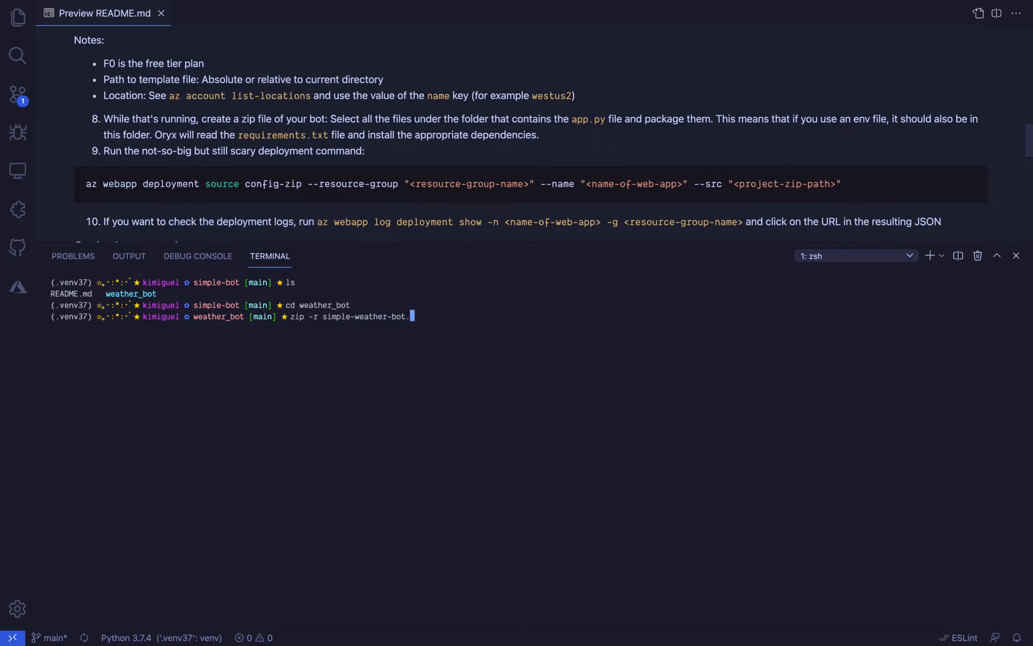
key(Return)
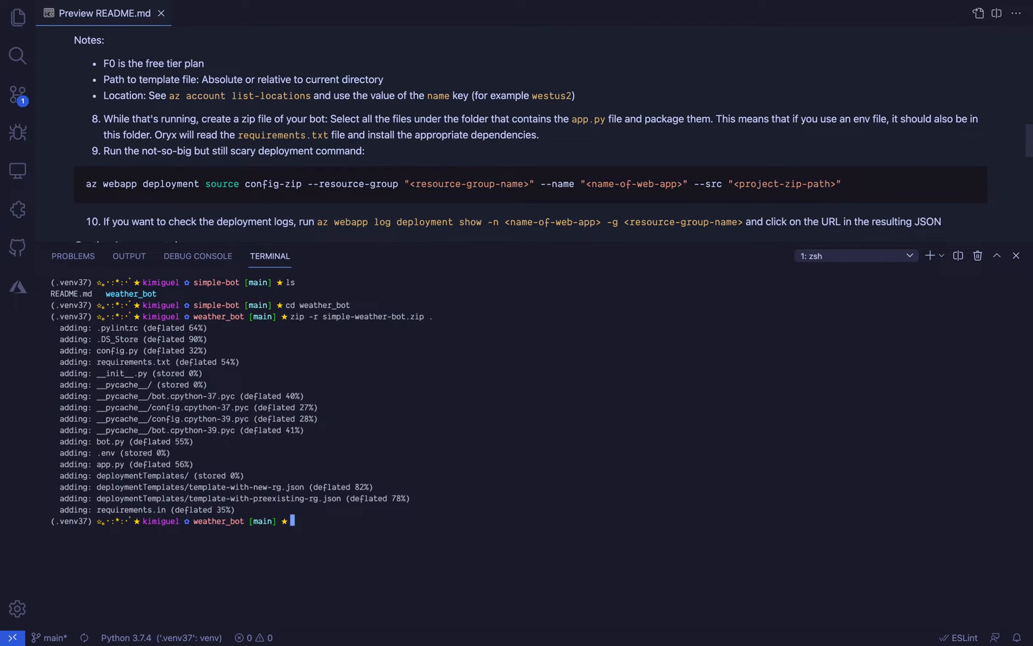
- Deploy the zip to simple-weather-bot-webapp in simple-weather-bot-rg via az webapp config-zip
text(az webapp deployment)
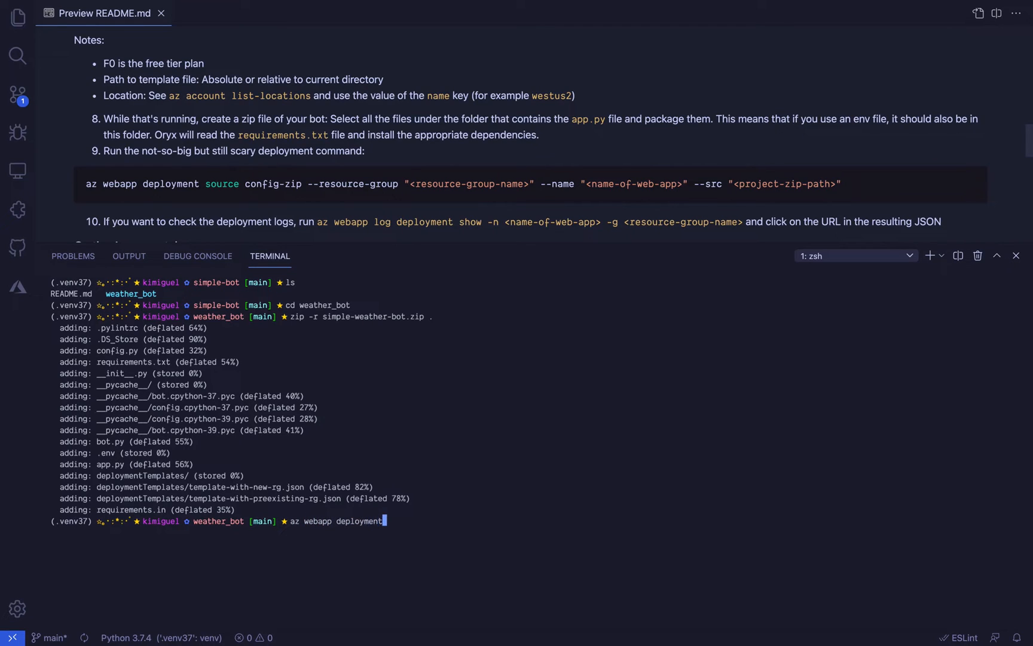
text(source config-zip --resource-group "simple-weather-bot-rg" --name "simple-weather-bot-webapp" --src "./simple-weather-bot.zip")
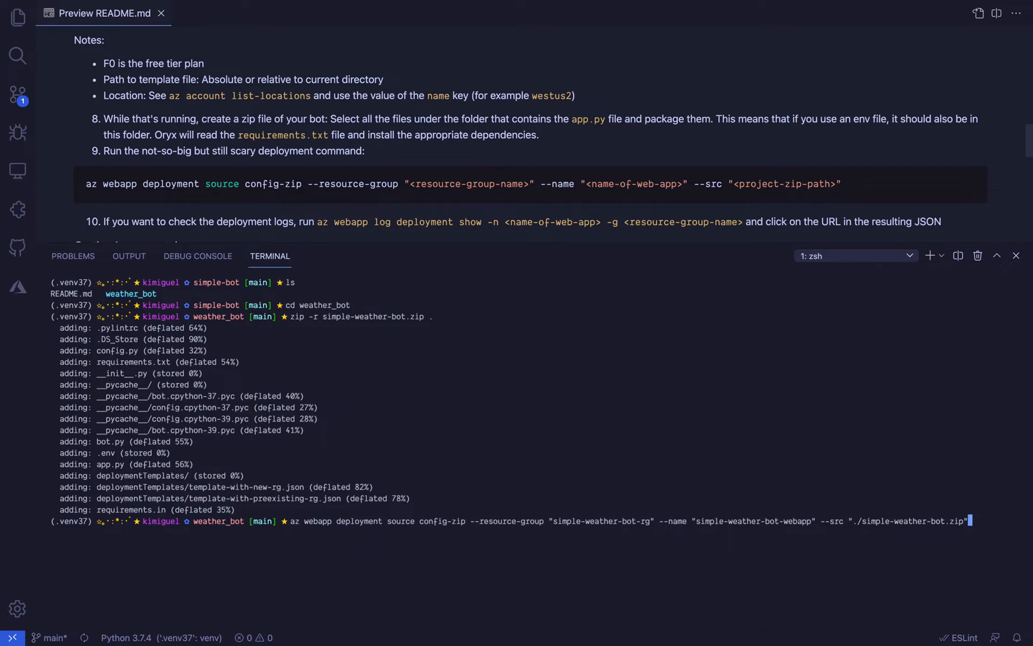
key(Return)
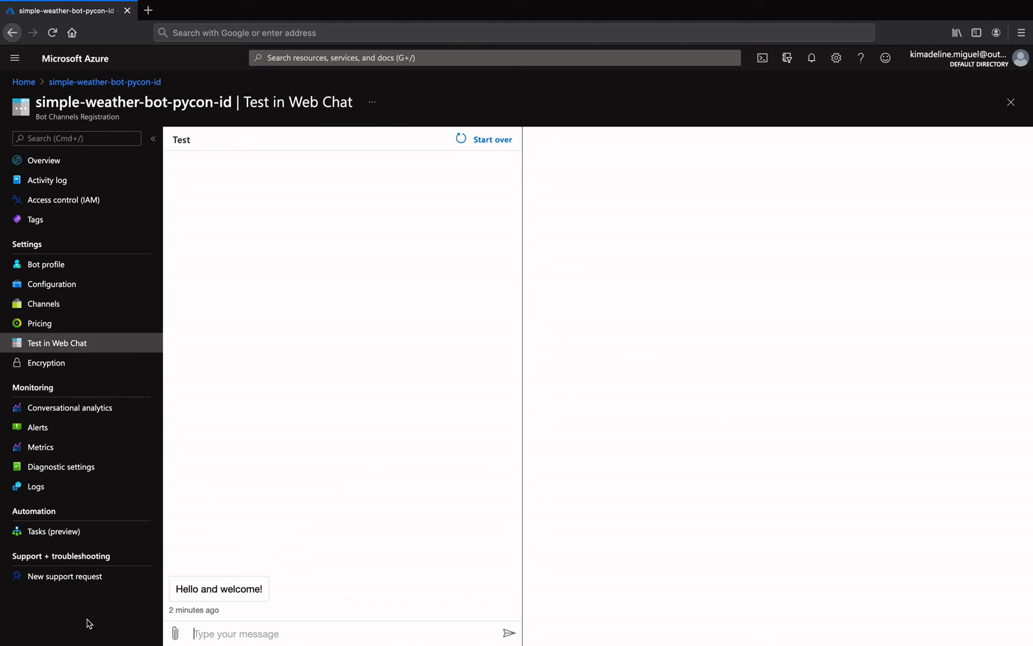
- Ask the deployed bot for Seattle's weather in Test in Web Chat, then start entering Vancouver
text(Seattle)
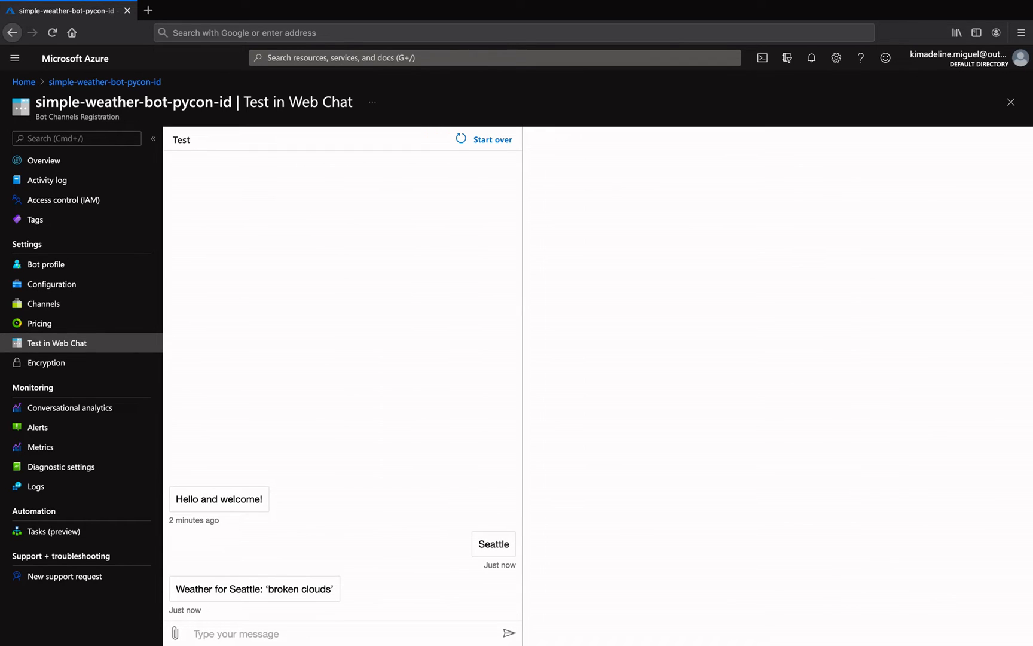
text(Vancouve)
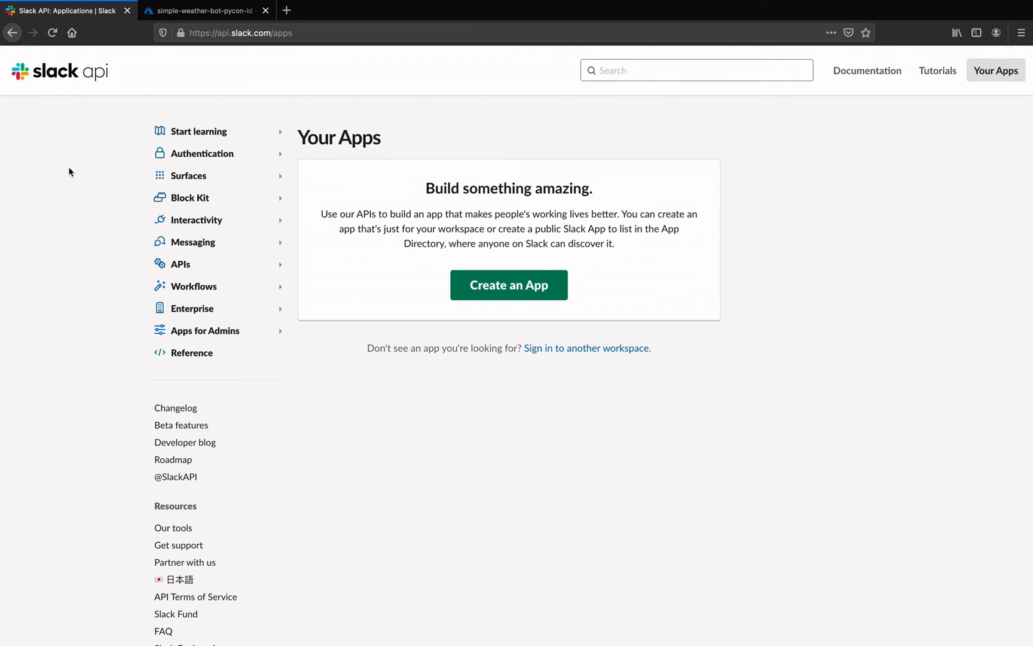
mouse_move(204, 23)
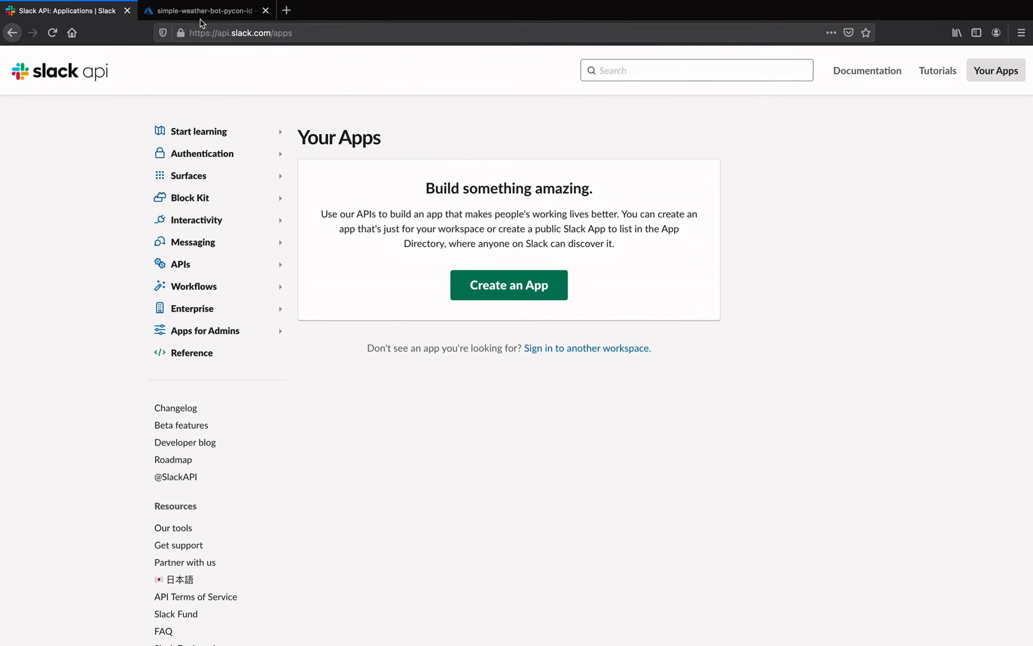
mouse_move(202, 11)
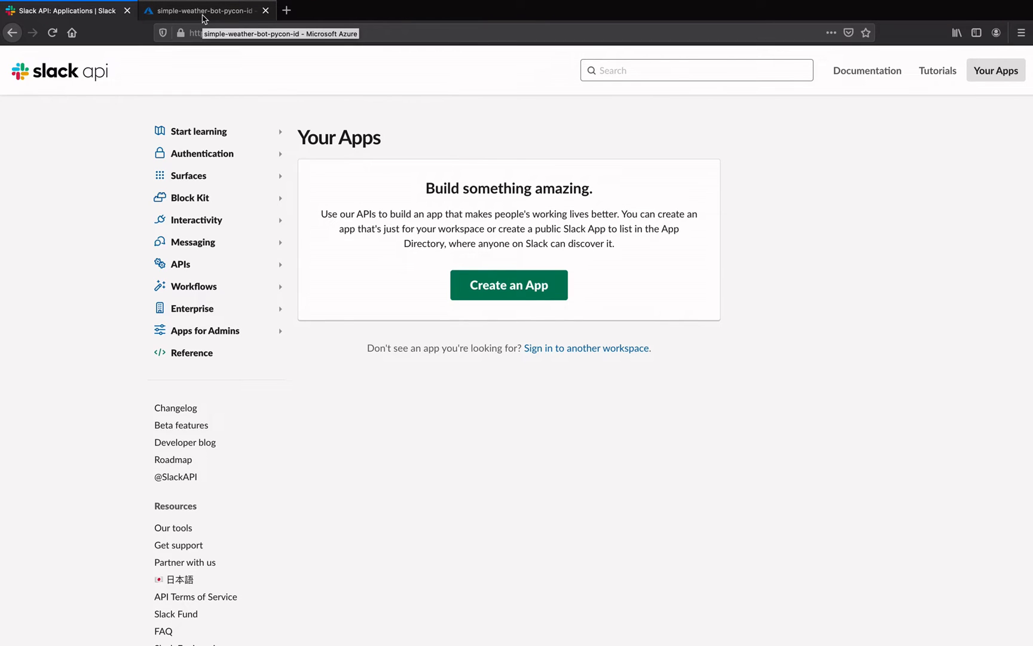
- Check the Azure Channels tab, return to Slack apps, and pick the new app's development workspace
click(204, 10)
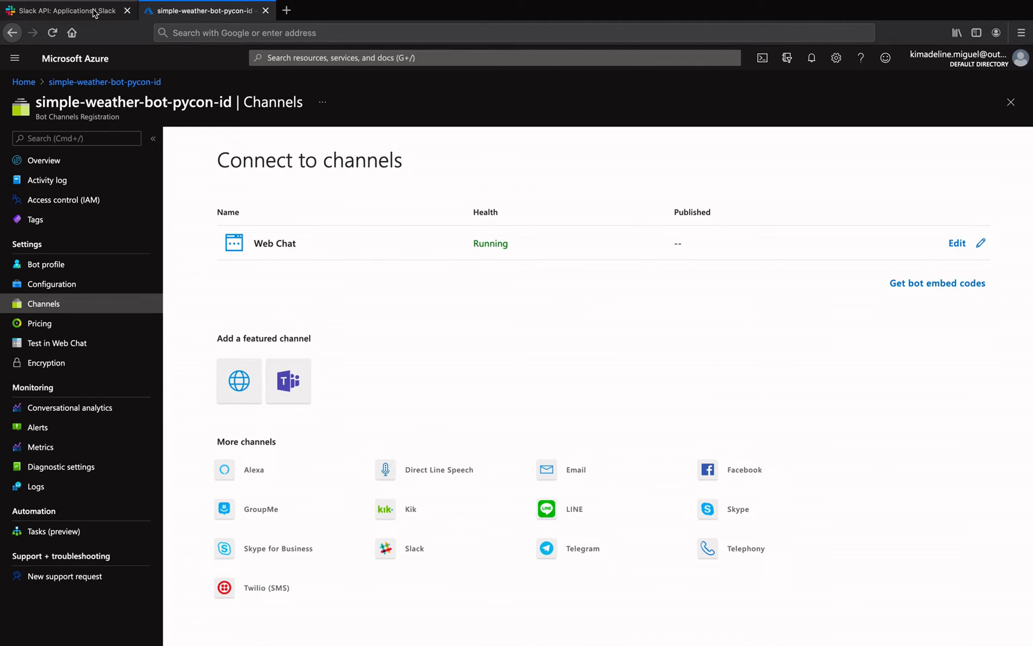
click(62, 11)
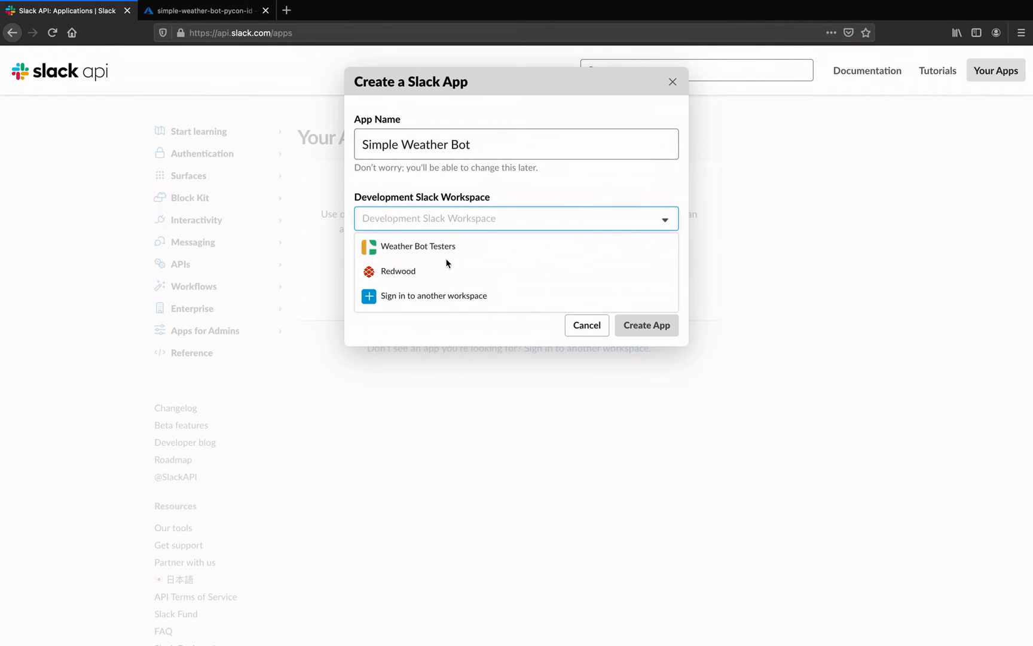
click(645, 325)
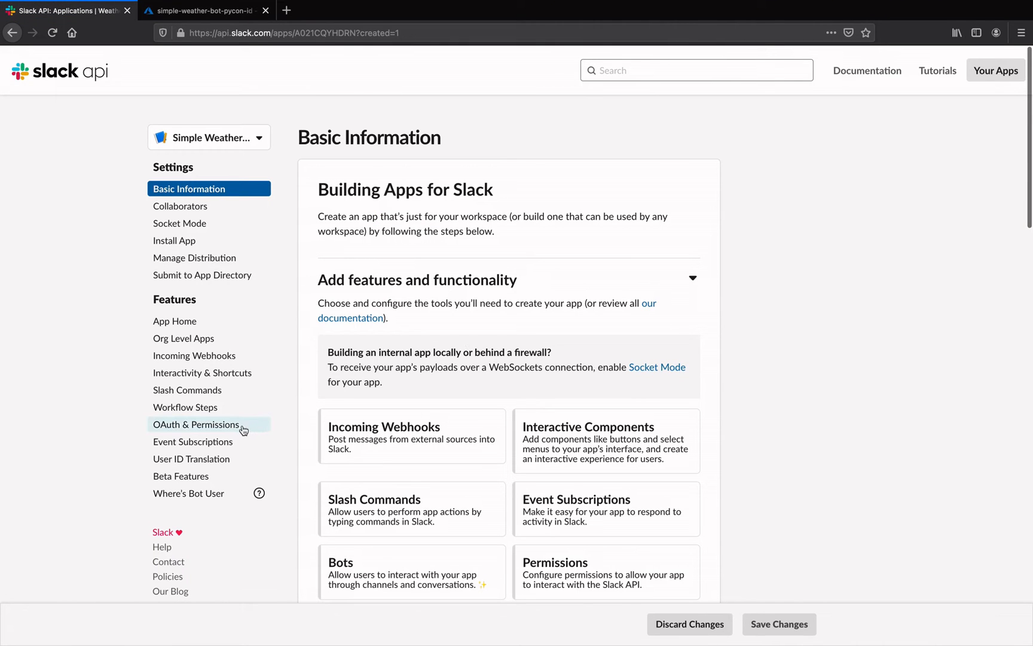
click(196, 423)
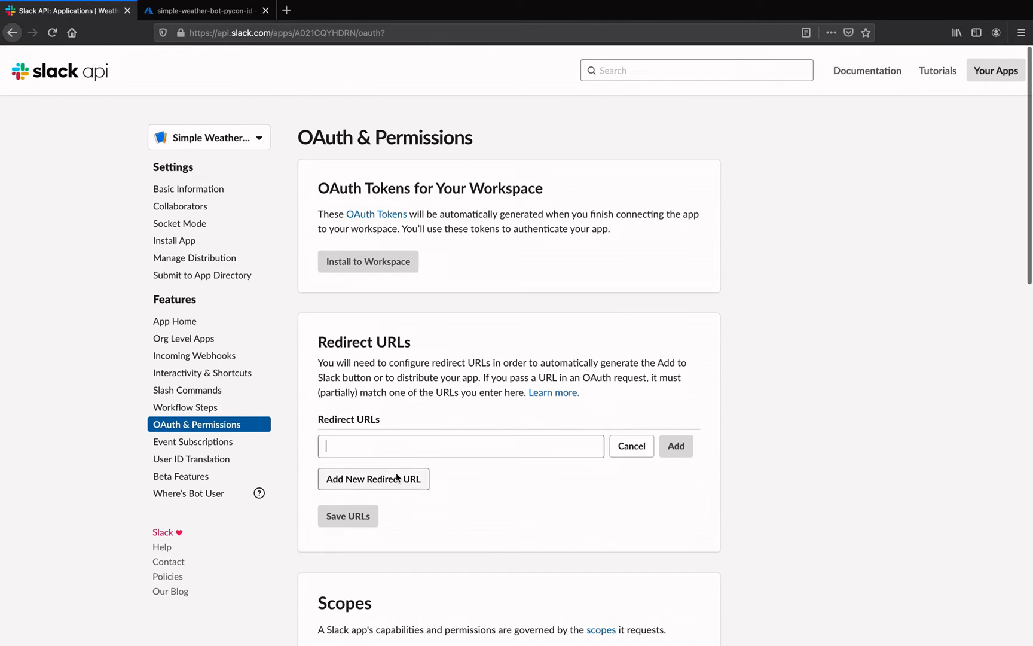
click(460, 445)
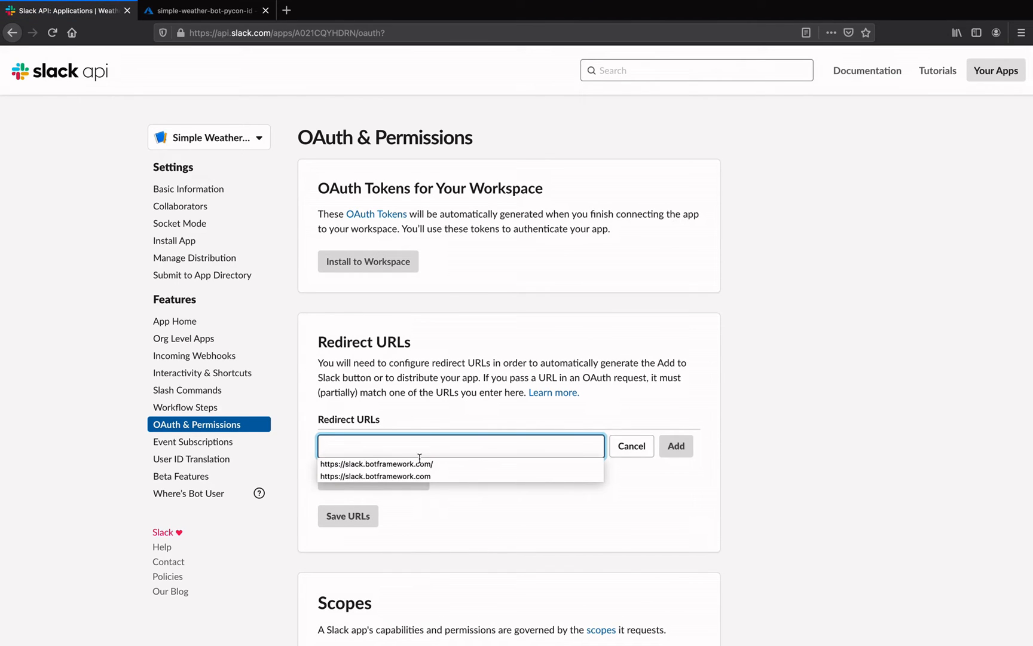
click(377, 463)
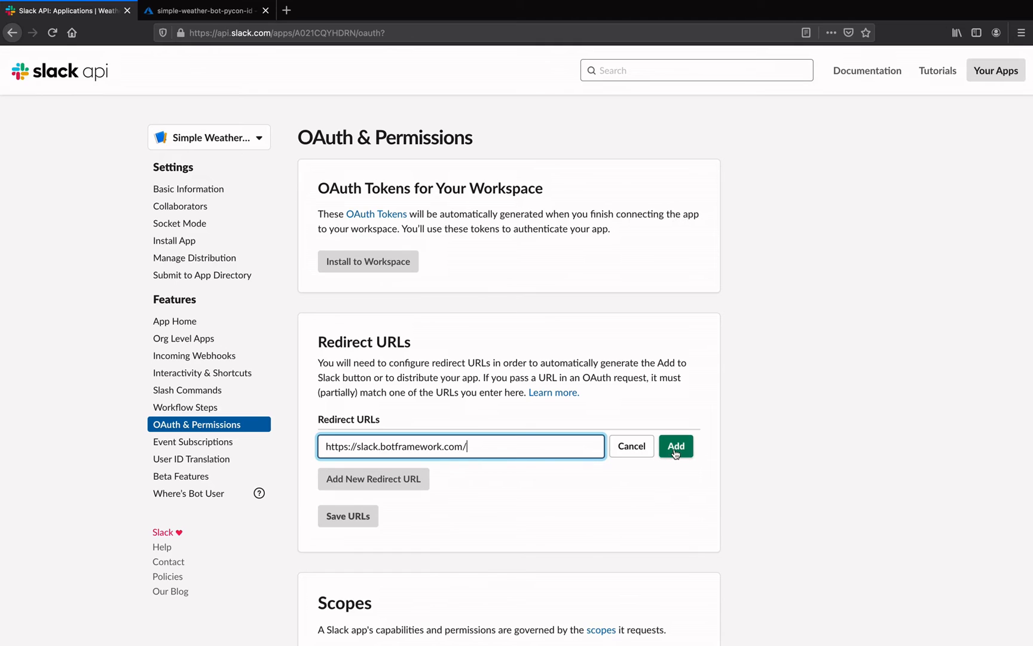
click(674, 445)
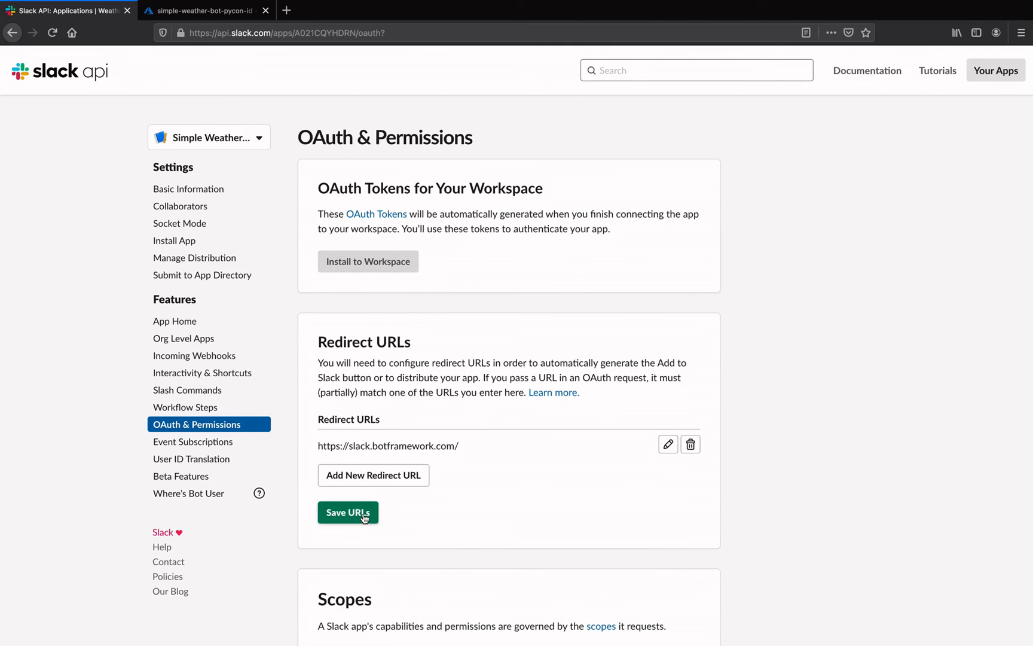
click(348, 513)
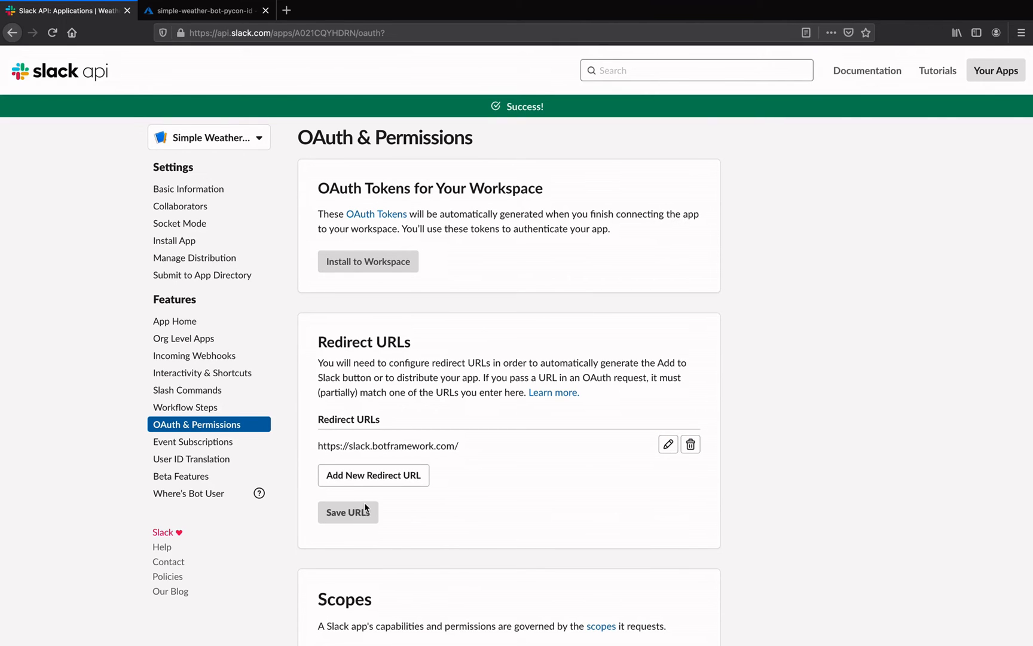
- Enable event subscriptions for the Slack app
click(193, 441)
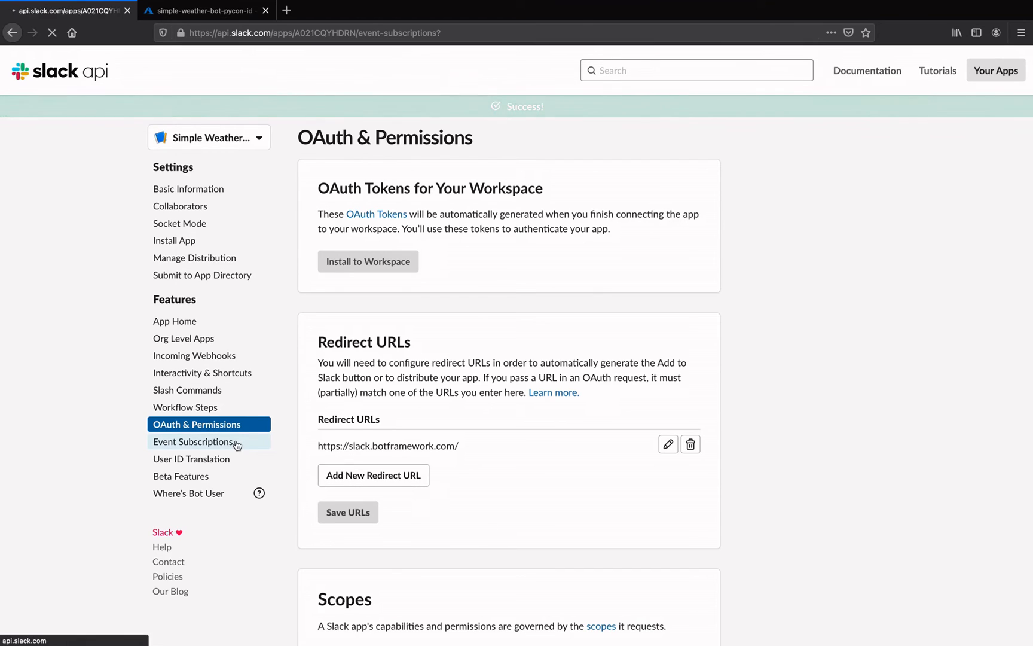
click(194, 441)
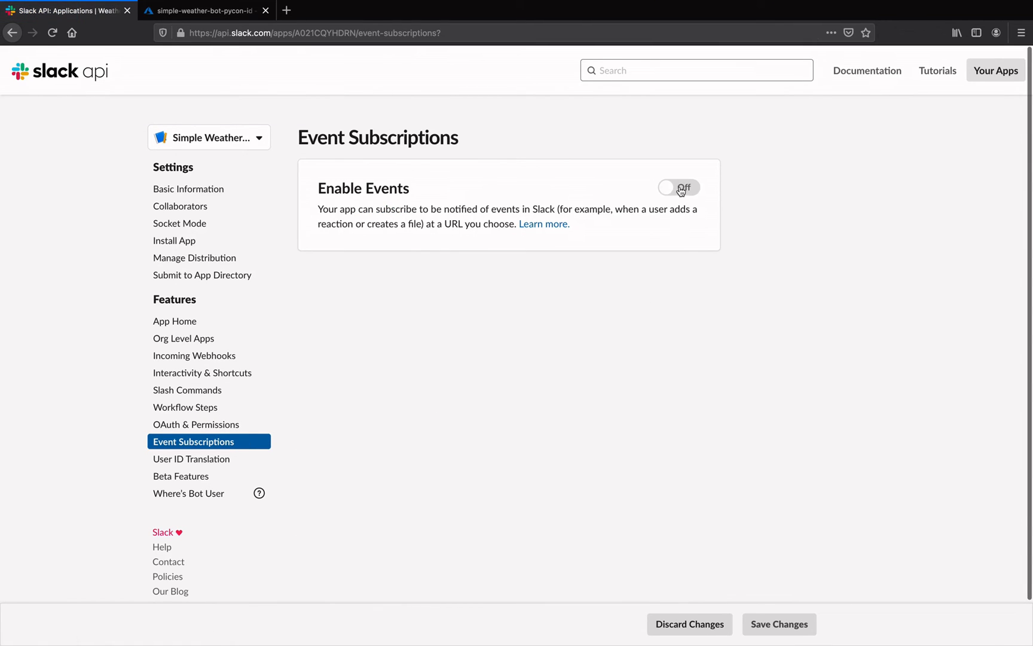
click(680, 187)
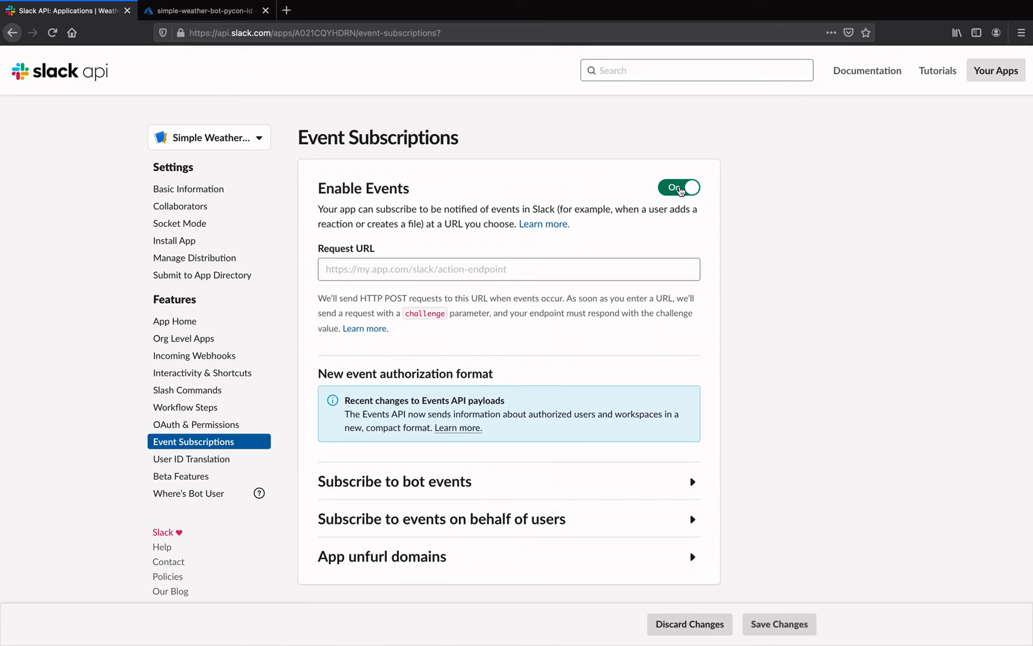
click(507, 269)
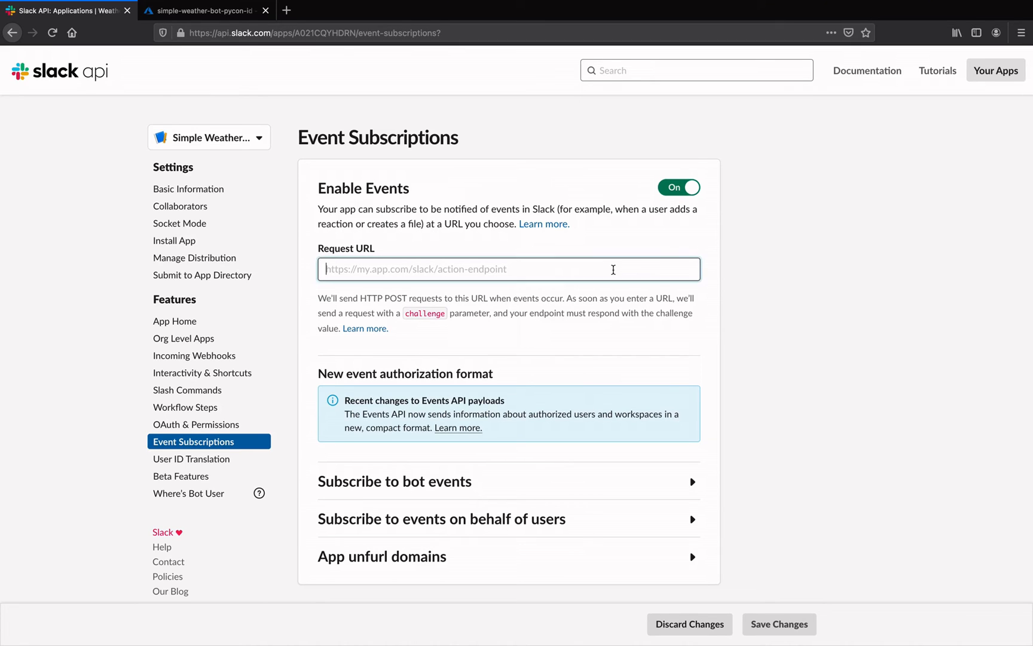
text(https://slack.botframework.com/api/)
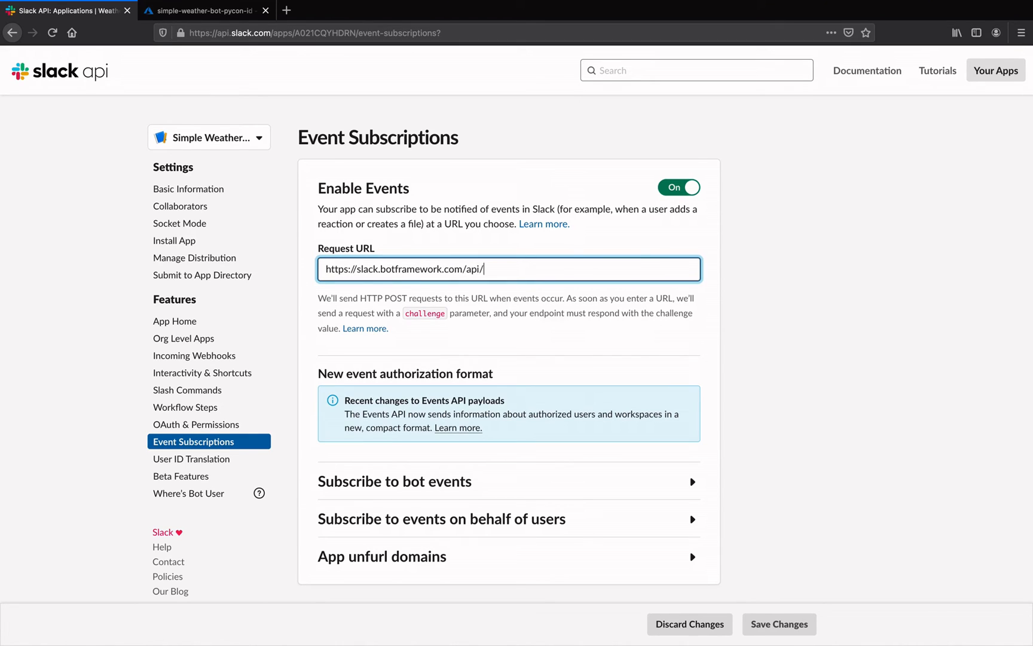
text(Events/{bot-handle)
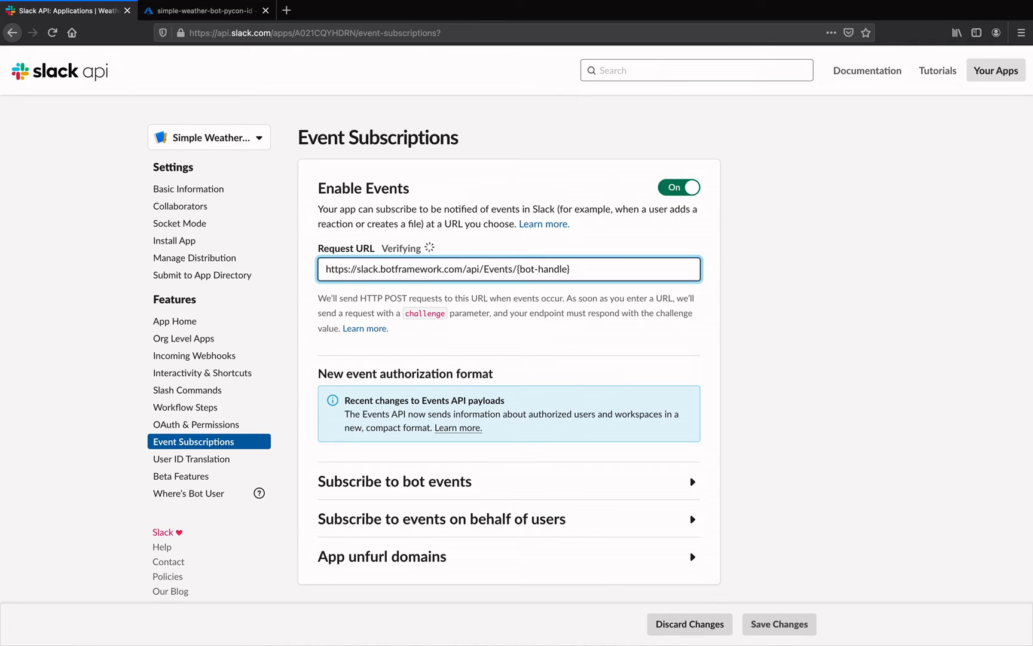
click(201, 11)
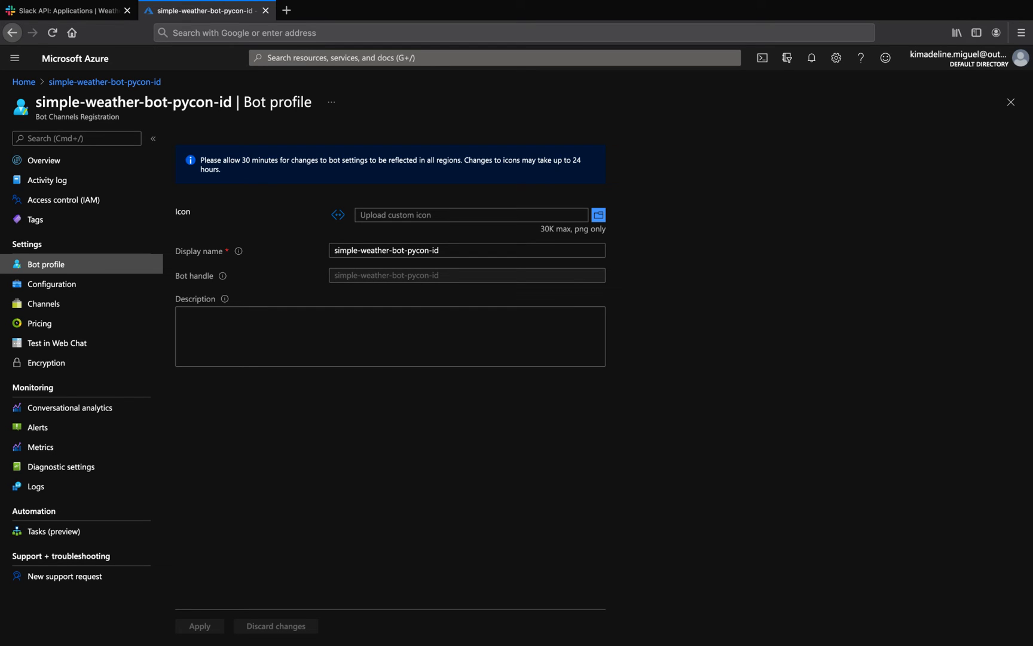
click(66, 11)
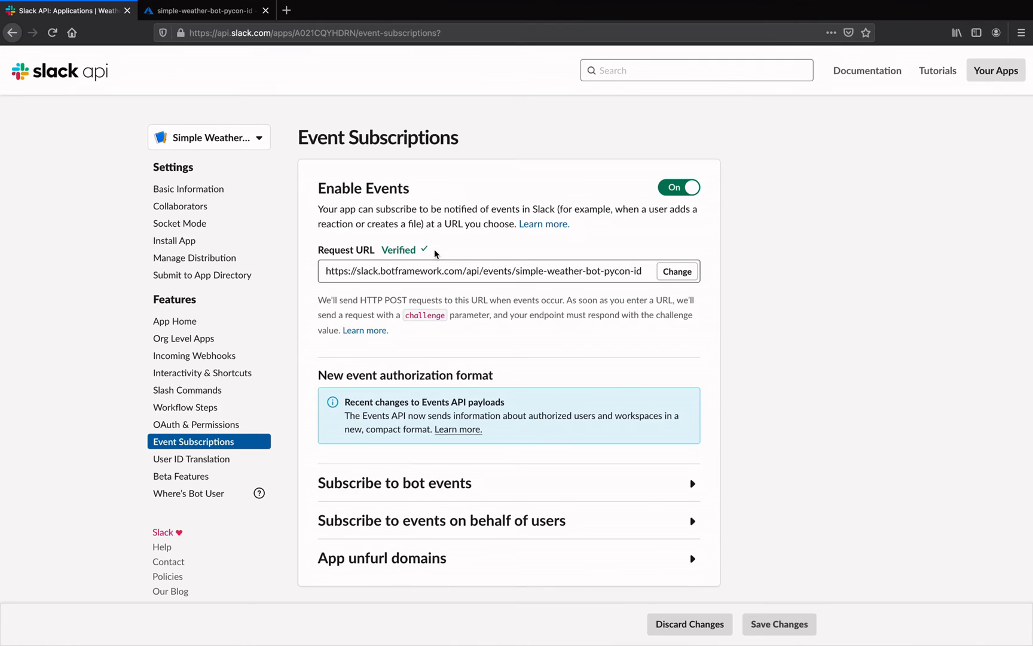
double_click(398, 249)
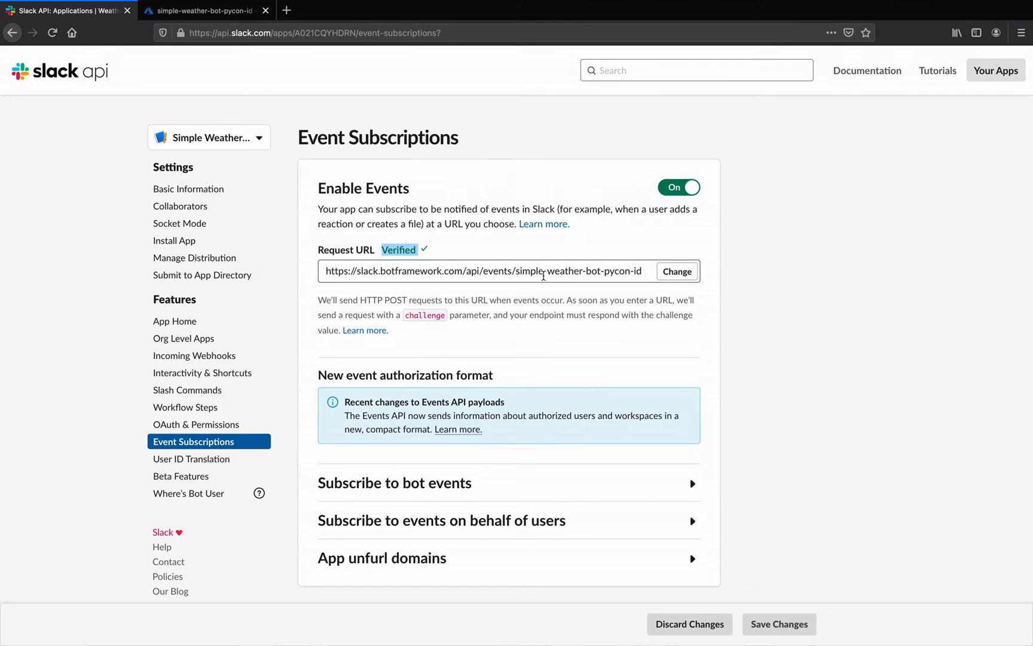
mouse_move(612, 486)
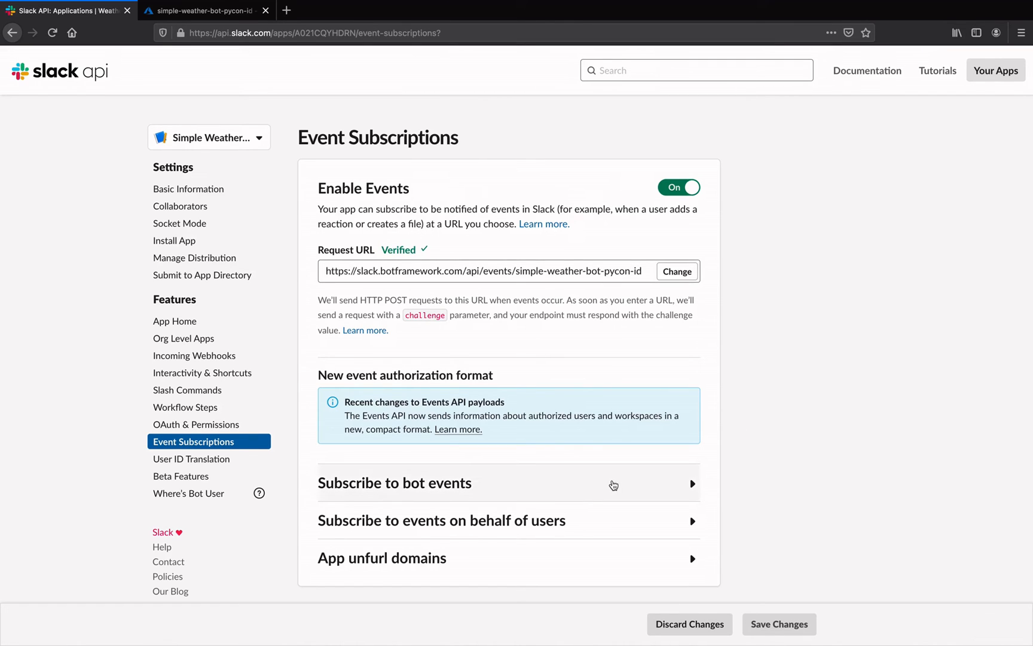
- Add the message.channels and message.im bot user events
click(394, 482)
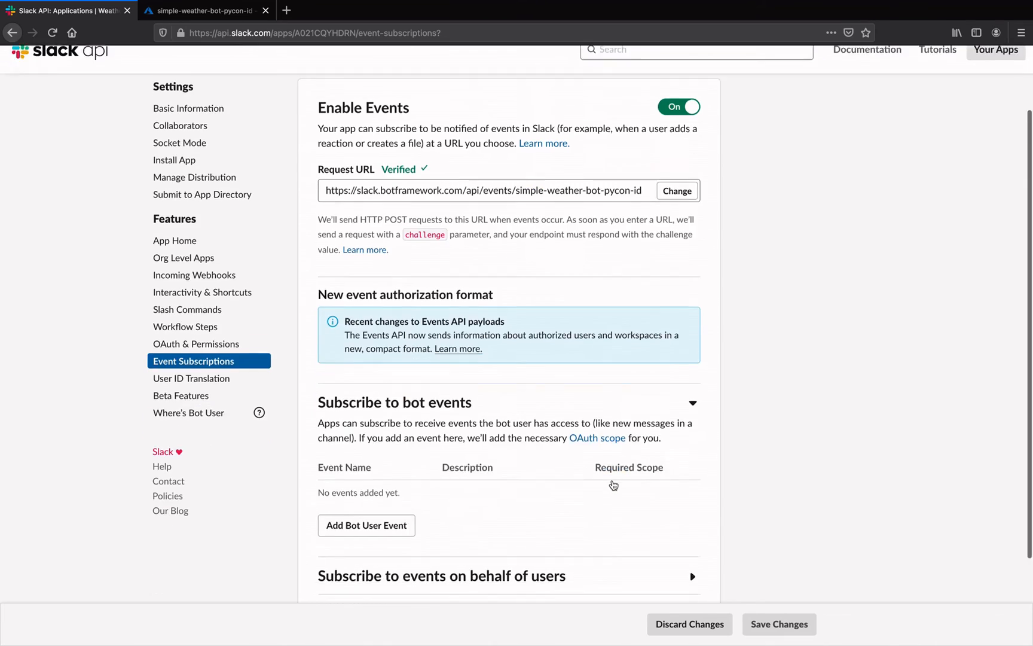
click(366, 525)
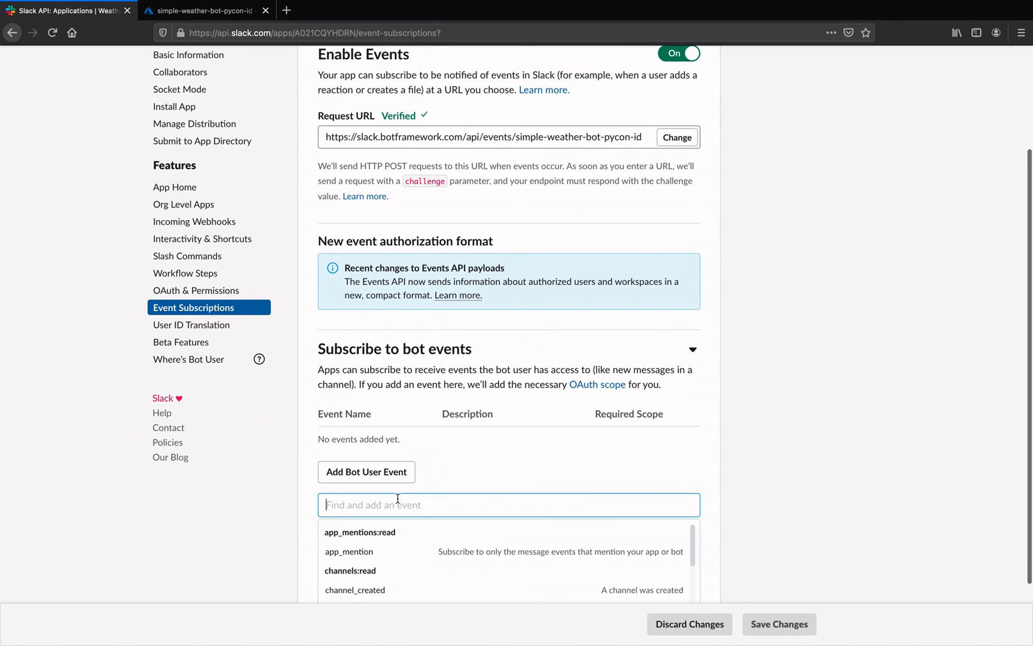
text(message)
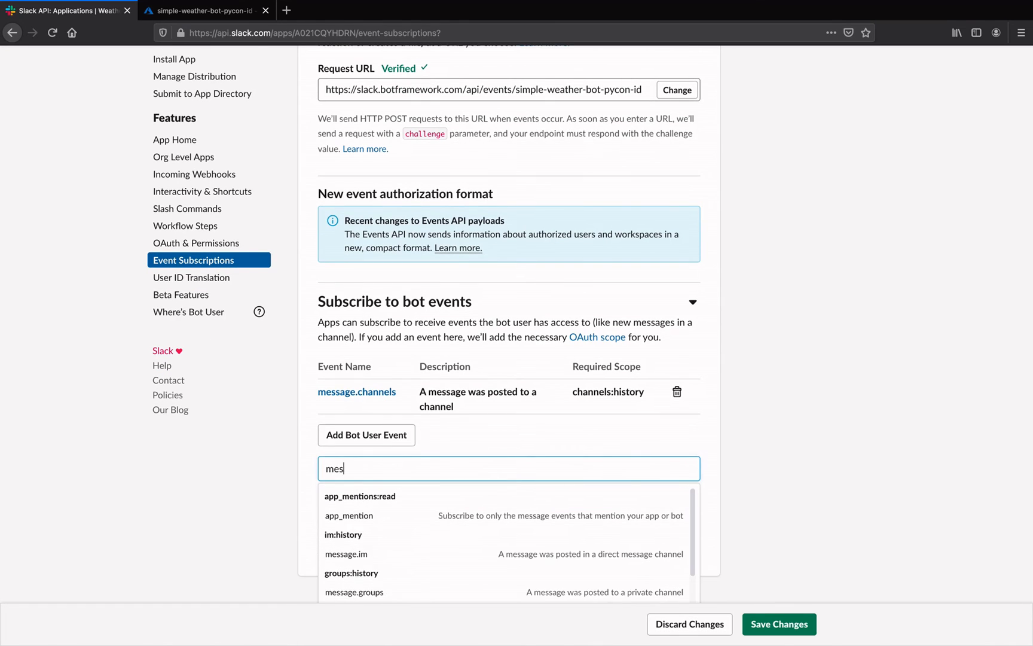
click(346, 554)
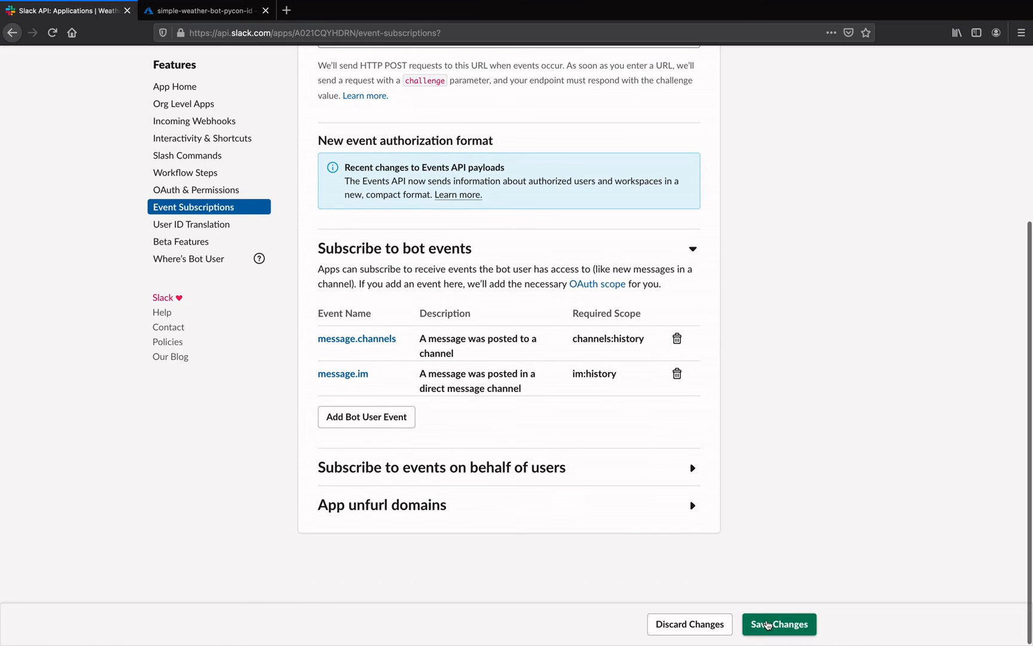
- Save the event subscriptions, review App Credentials, and return to the Azure bot profile
click(779, 624)
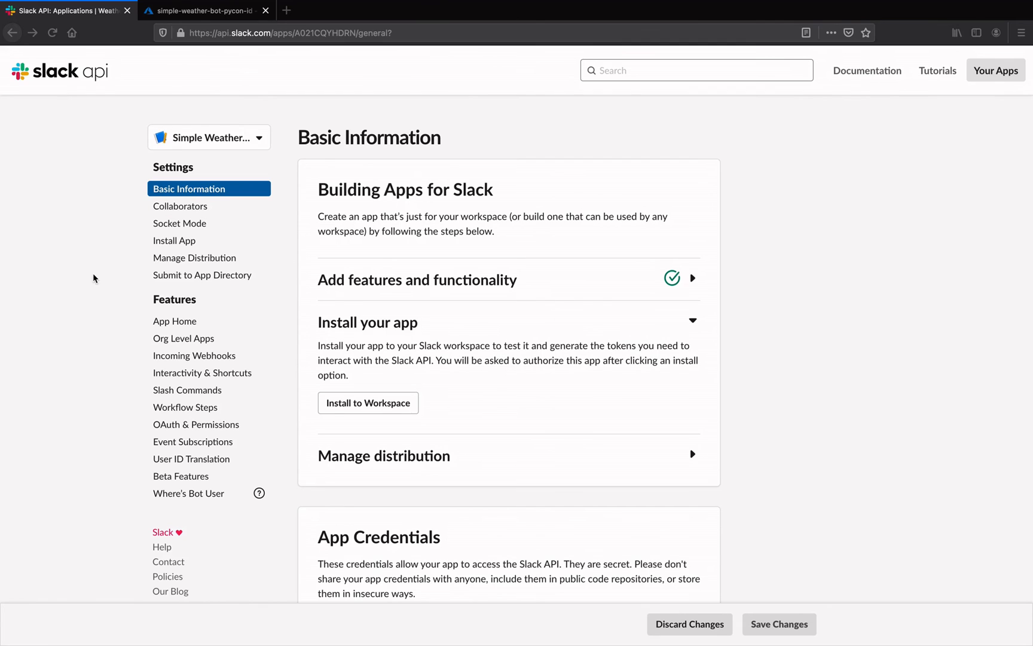
scroll(down, 3)
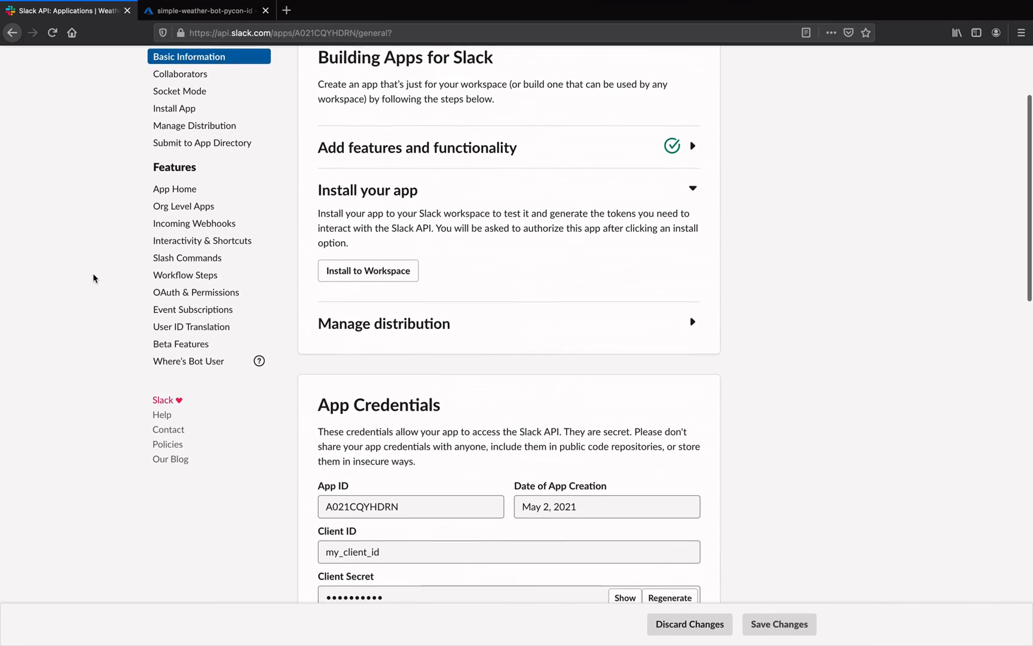
scroll(down, 3)
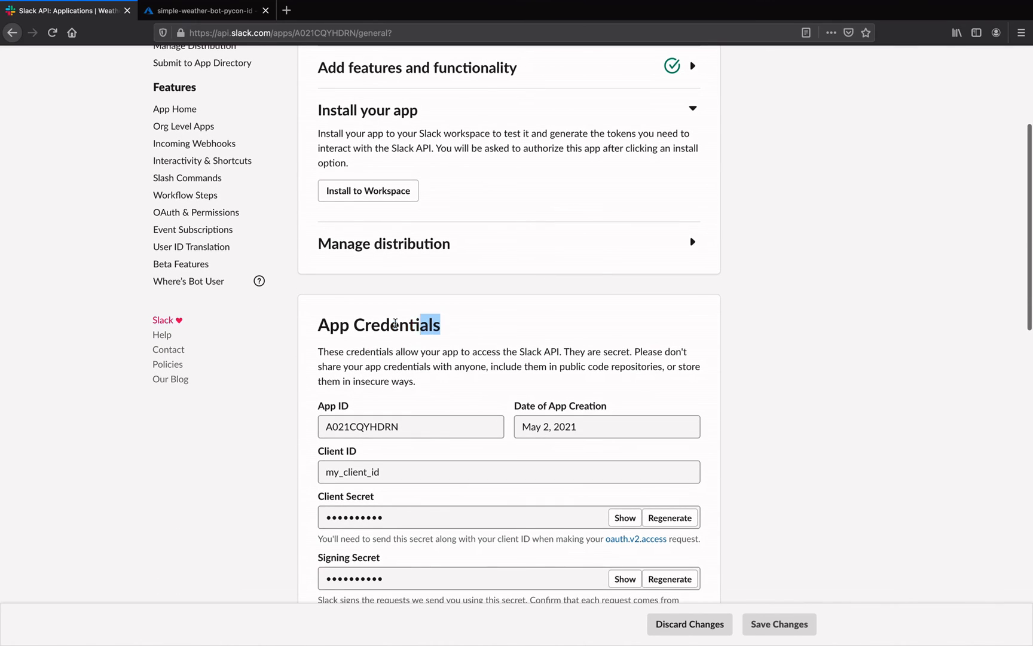
mouse_move(317, 336)
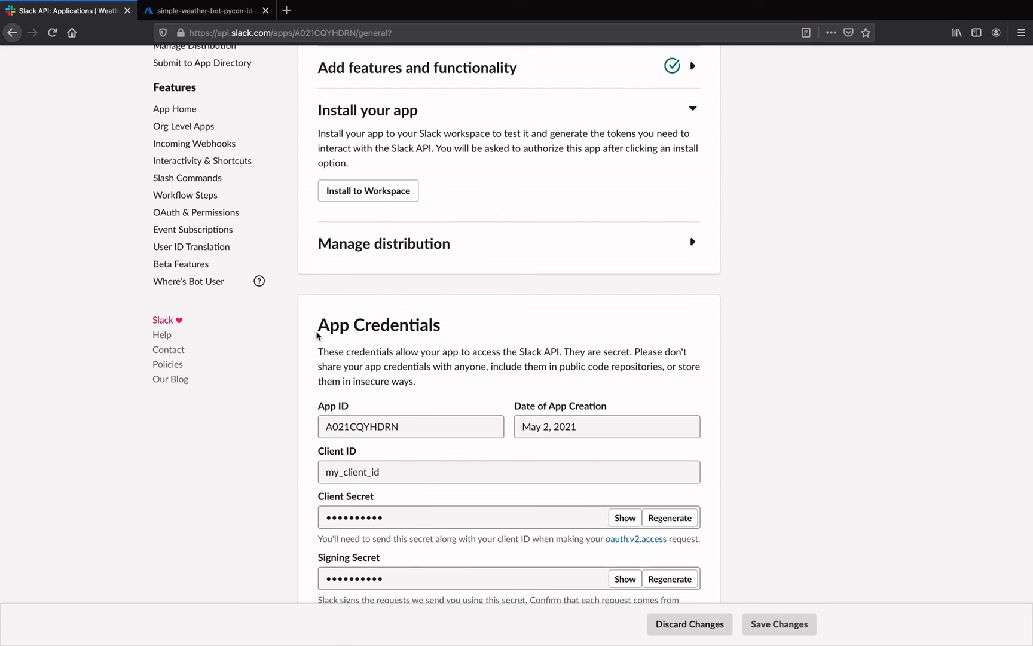
mouse_move(266, 94)
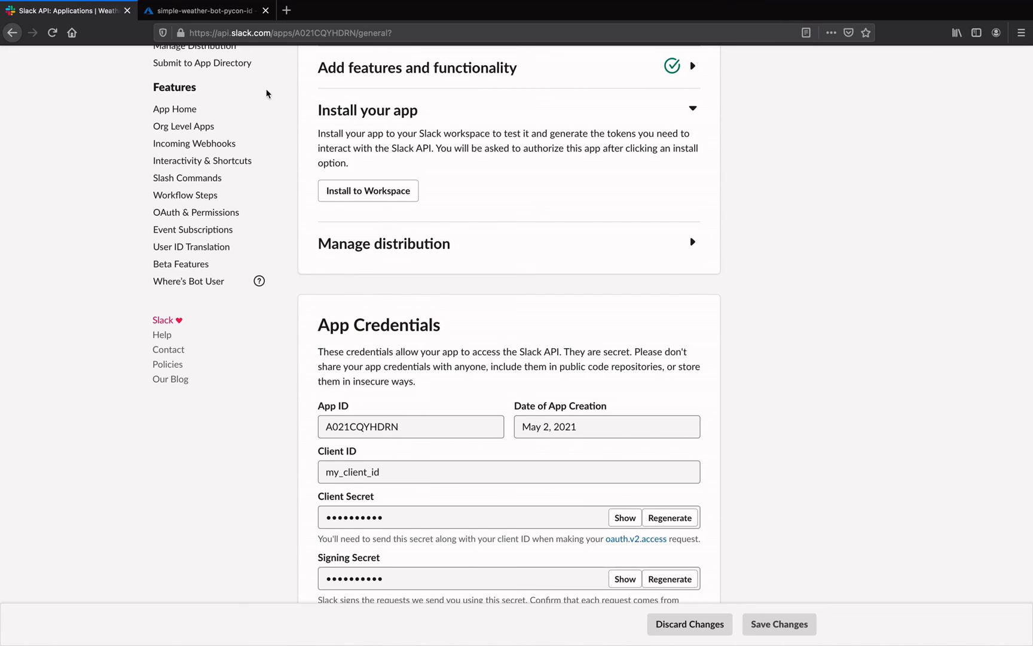
click(198, 10)
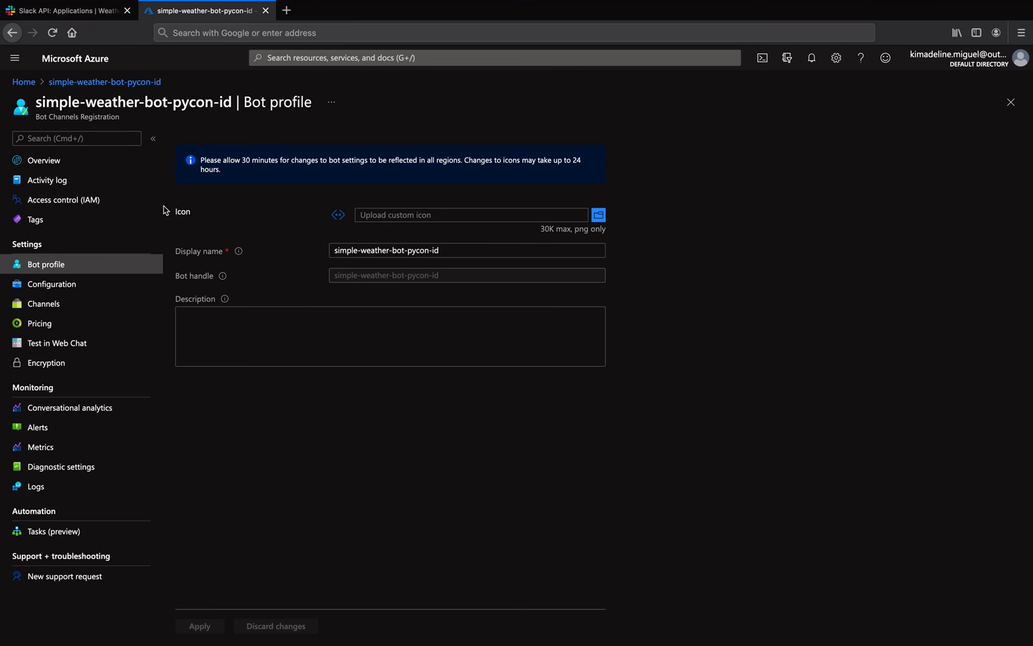
- Connect the Azure bot to the Slack channel from Channels
click(43, 303)
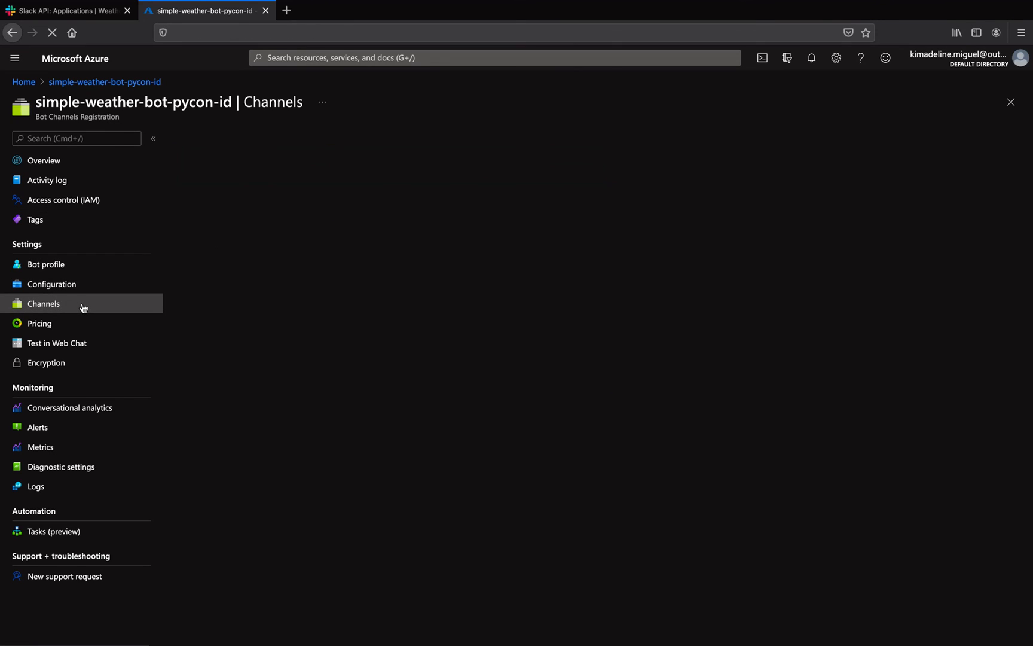
click(43, 304)
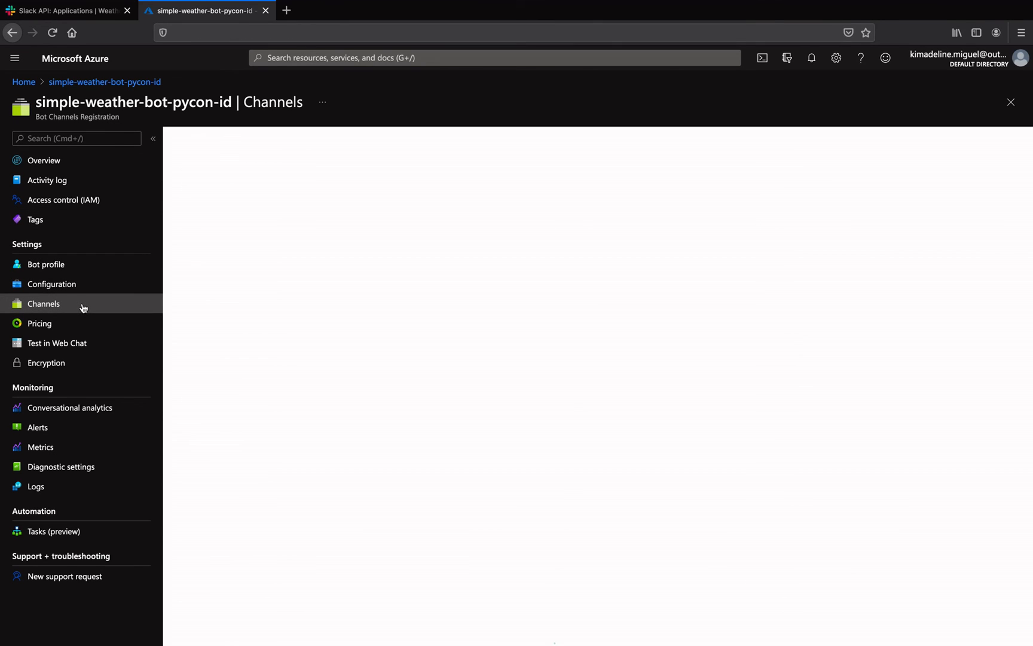
click(43, 303)
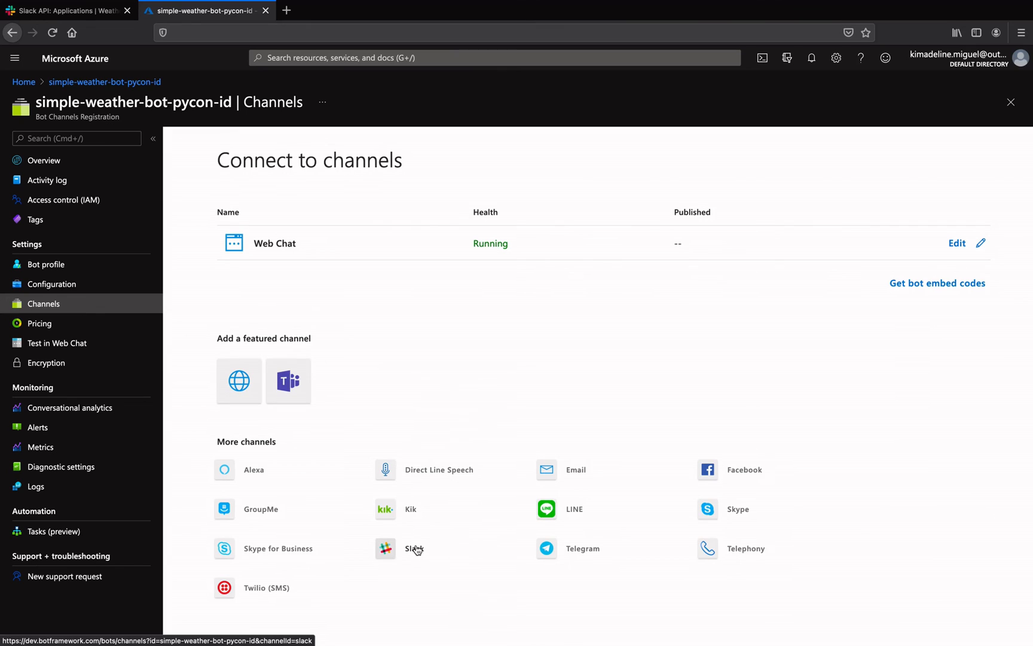
click(385, 548)
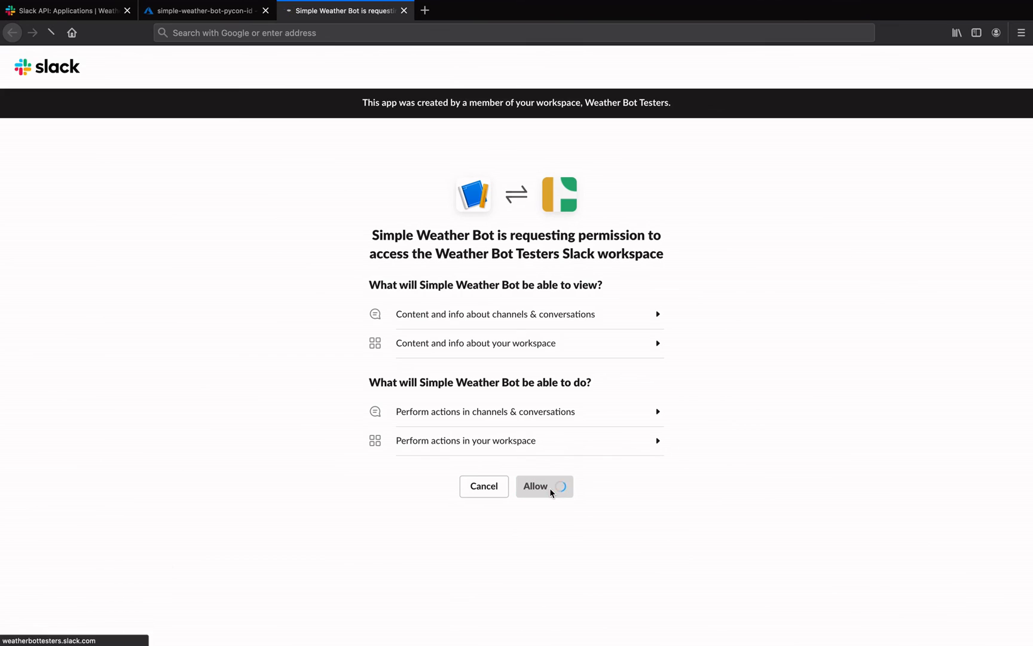
- Allow Simple Weather Bot access to the Weather Bot Testers workspace and start its conversation
click(544, 487)
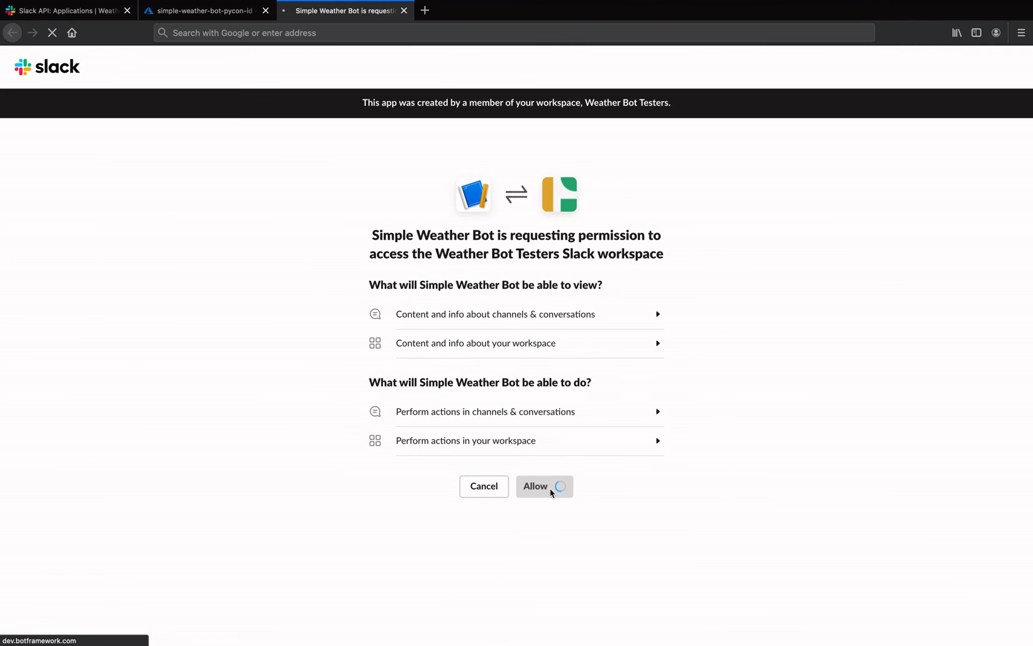
click(543, 486)
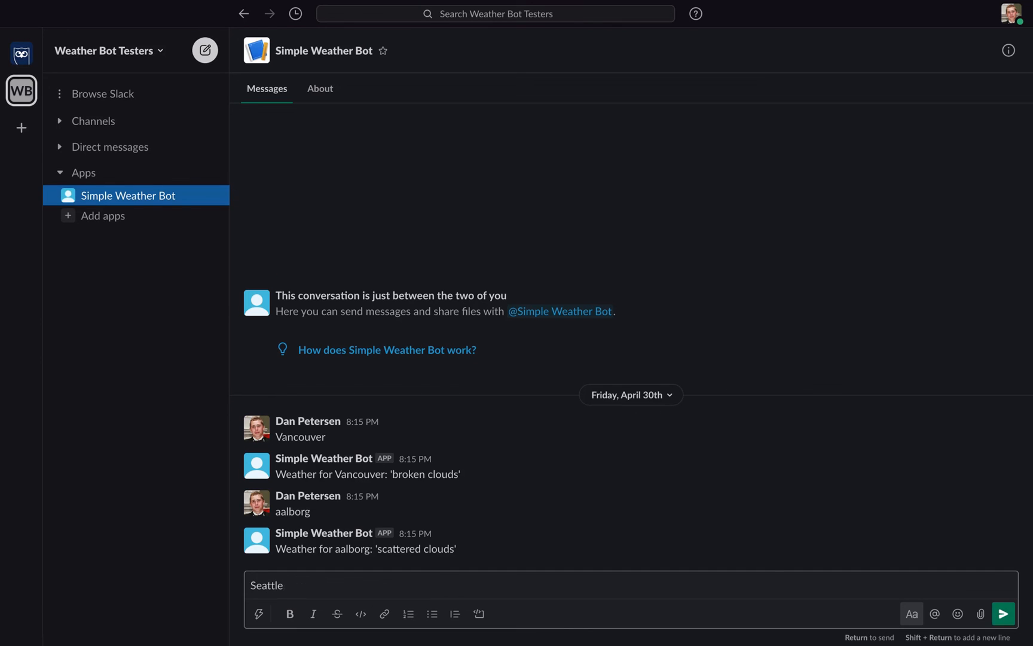